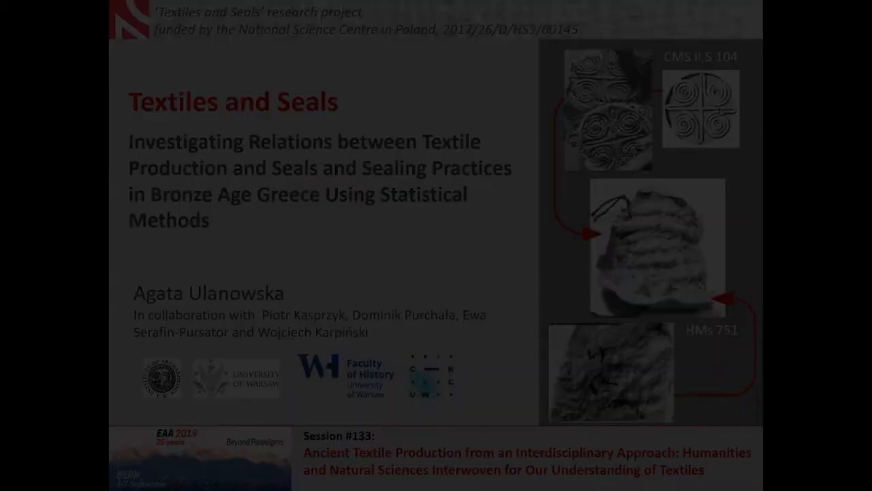
Advance from the title slide to the Presentation framework slide listing the four parts
{"action": "key", "text": "Right"}
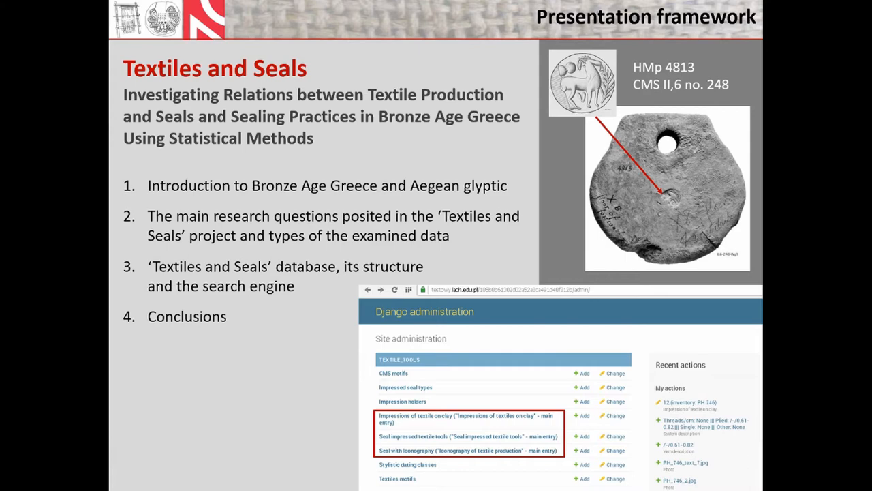
{"action": "key", "text": "Right"}
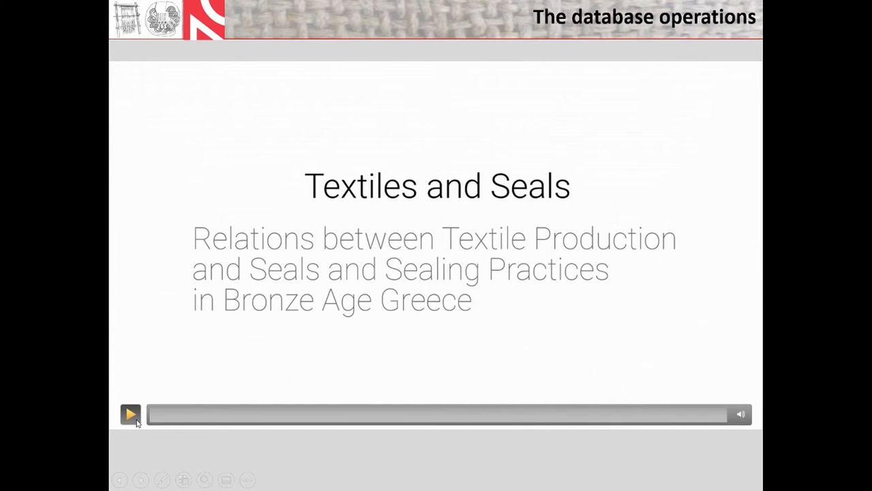
Start the embedded film showing the seal record's Django change form
{"action": "left_click", "coordinate": [131, 415]}
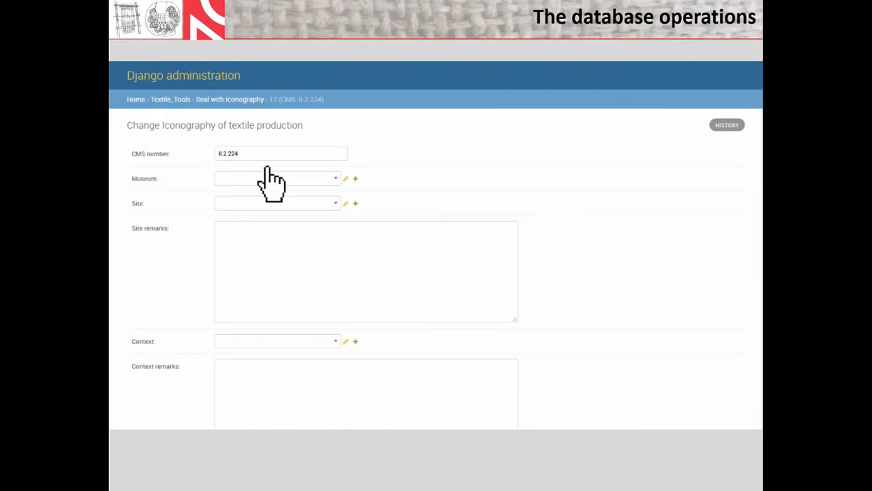
Set the seal's find site, MBA II dating period and the 1800–1500 BCE time slice
{"action": "left_click", "coordinate": [276, 178]}
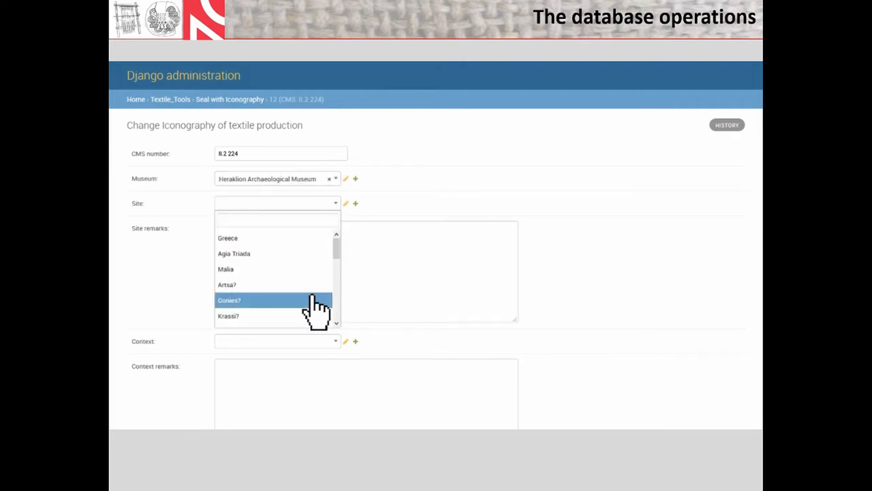
{"action": "scroll", "scroll_direction": "down", "scroll_amount": 3}
{"action": "type", "text": "Gonies?, Pediados"}
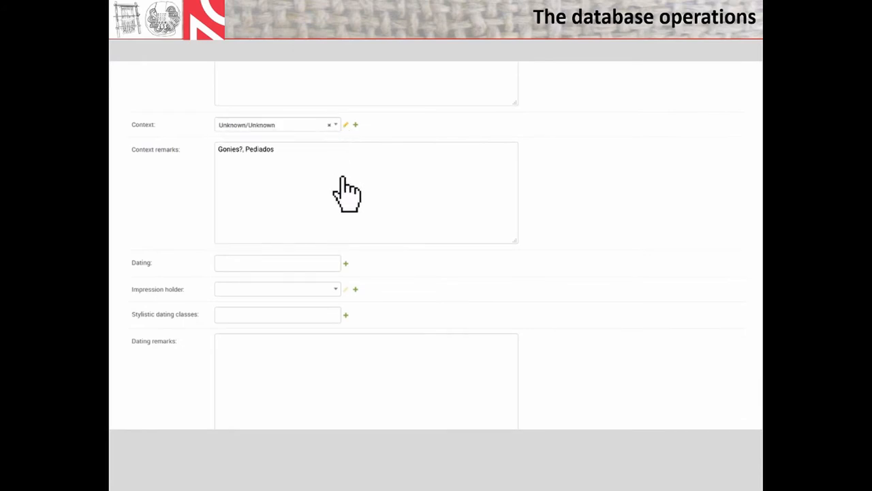
{"action": "left_click", "coordinate": [275, 262]}
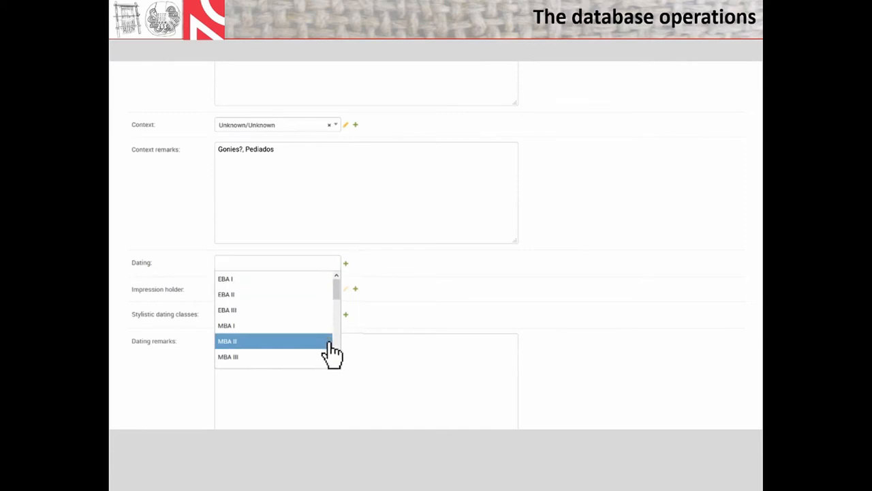
{"action": "left_click", "coordinate": [226, 341]}
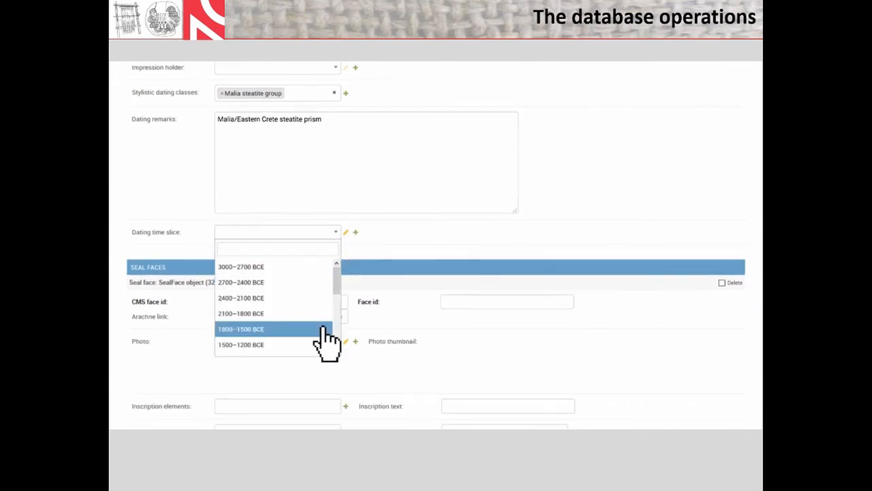
{"action": "left_click", "coordinate": [240, 329]}
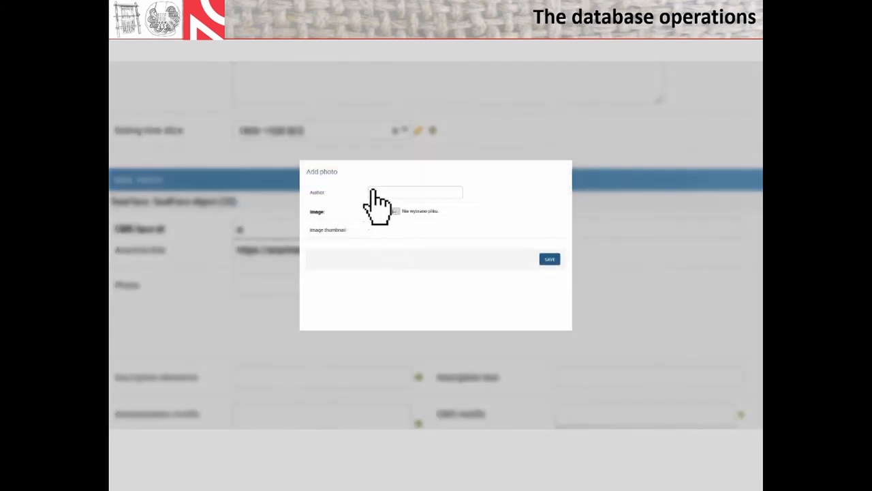
Attach the a1 image with CM author to face a and add the Man in profile motif
{"action": "type", "text": "CM"}
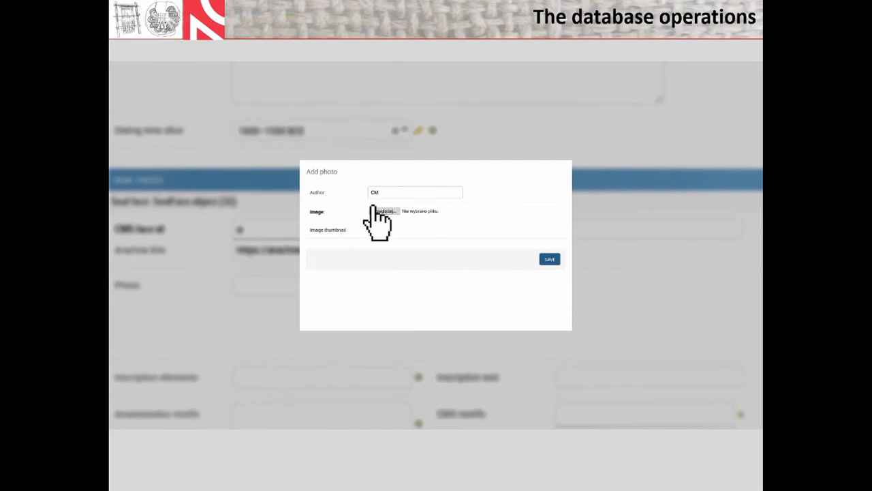
{"action": "left_click", "coordinate": [387, 210]}
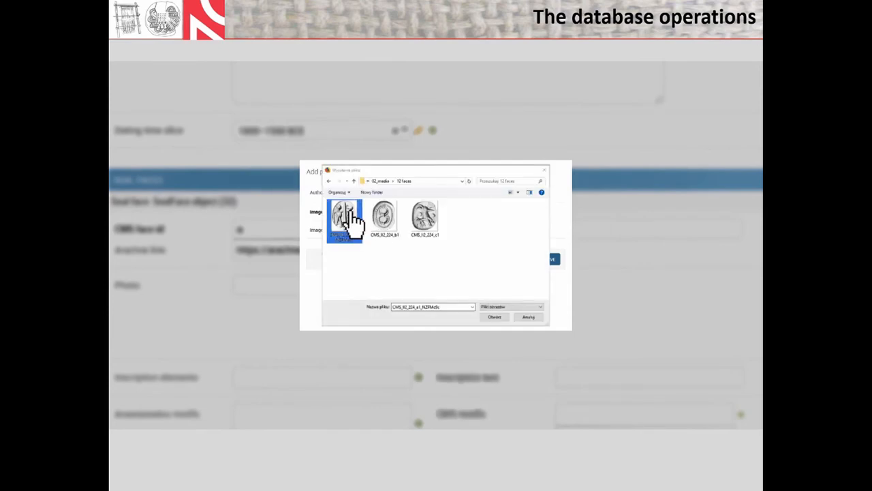
{"action": "left_click", "coordinate": [495, 316]}
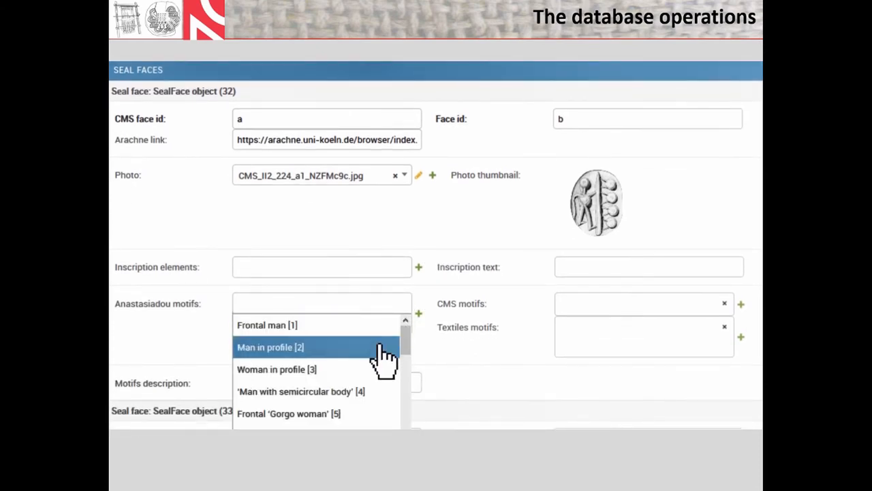
{"action": "left_click", "coordinate": [270, 348]}
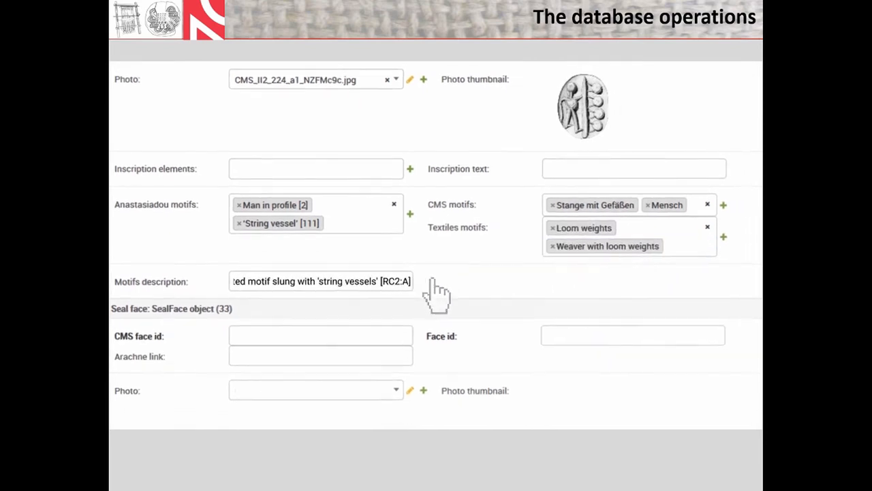
{"action": "scroll", "scroll_direction": "down", "scroll_amount": 3}
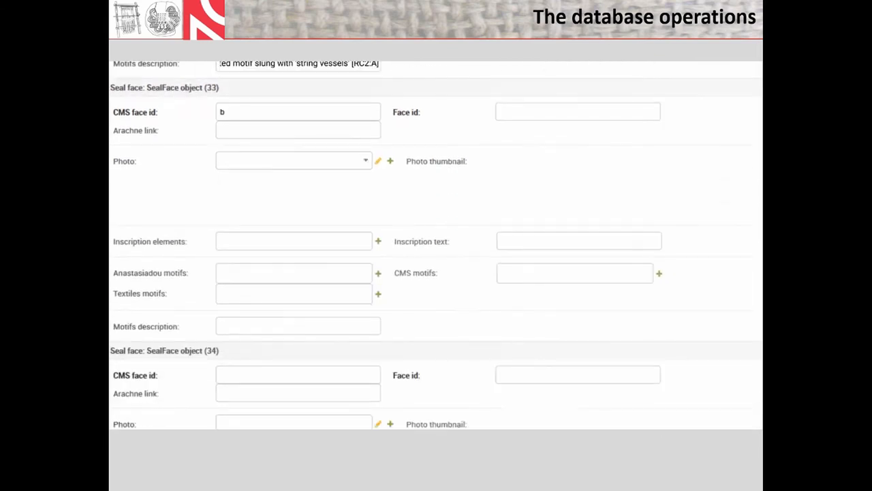
Add face b's photo with CMS author, the second image, and its spider motif
{"action": "left_click", "coordinate": [390, 161]}
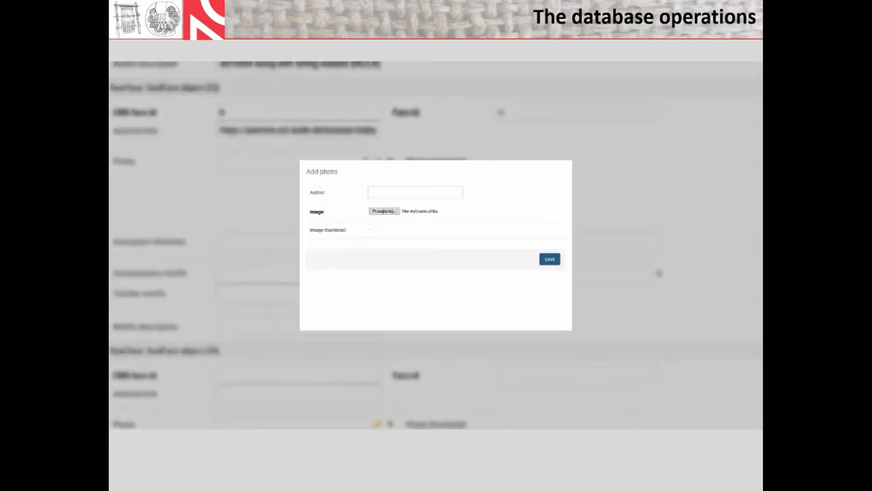
{"action": "type", "text": "CMS"}
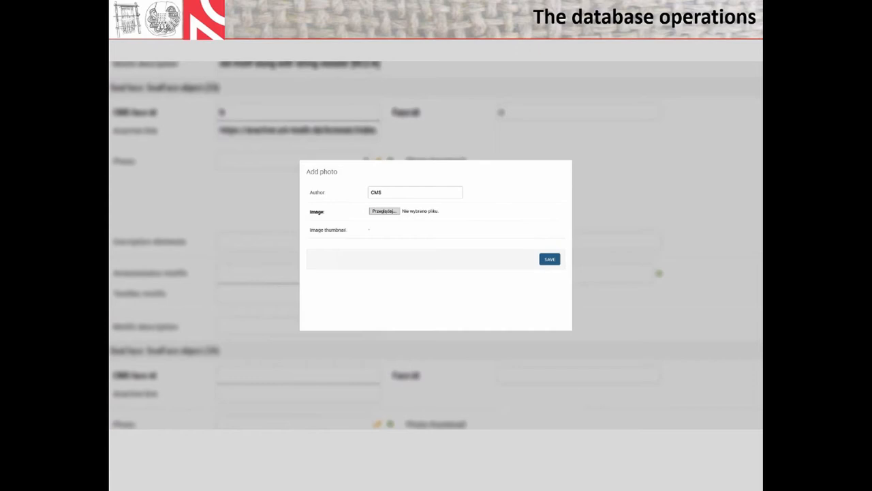
{"action": "left_click", "coordinate": [383, 210]}
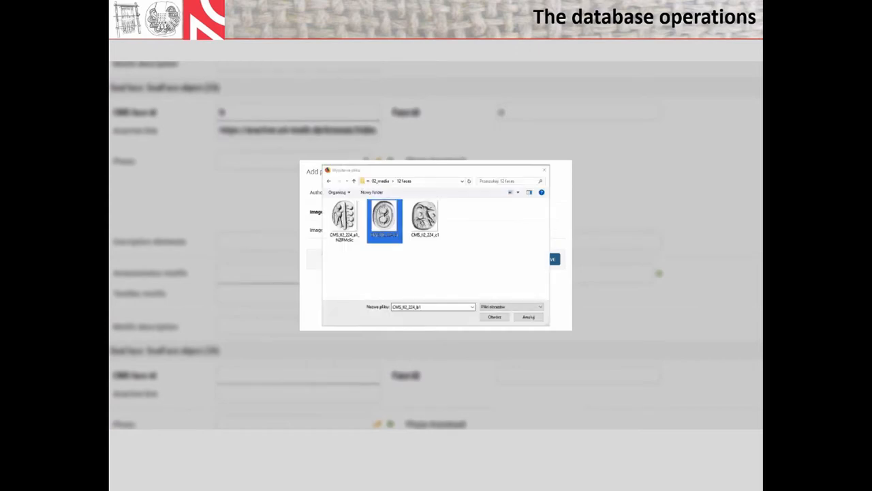
{"action": "left_click", "coordinate": [493, 317]}
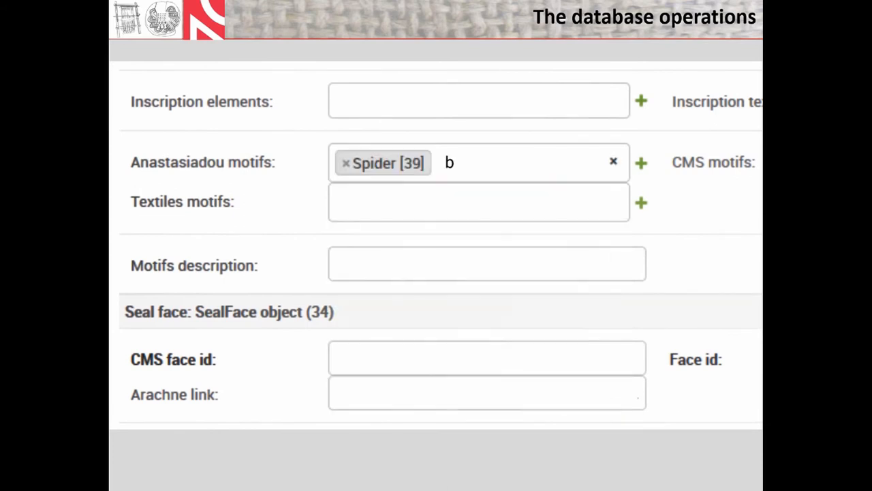
{"action": "type", "text": "spi"}
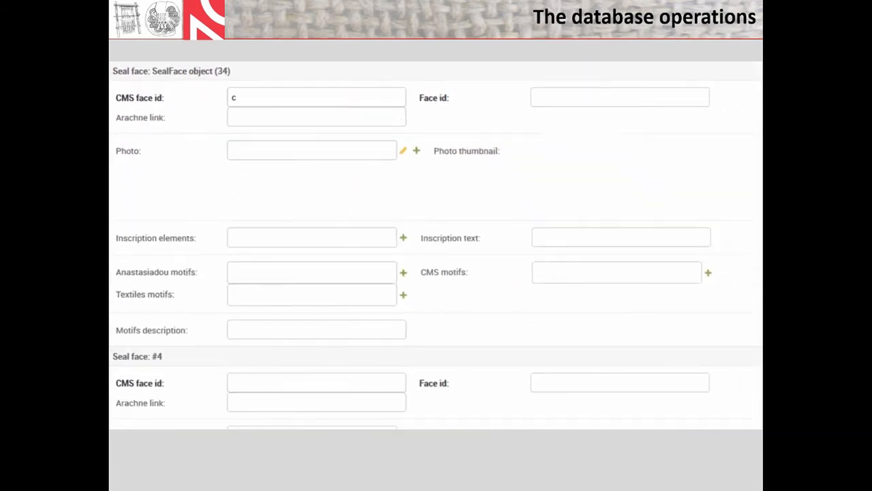
Add face c's photo with CMS author, save it, and continue to a new blank record
{"action": "left_click", "coordinate": [418, 150]}
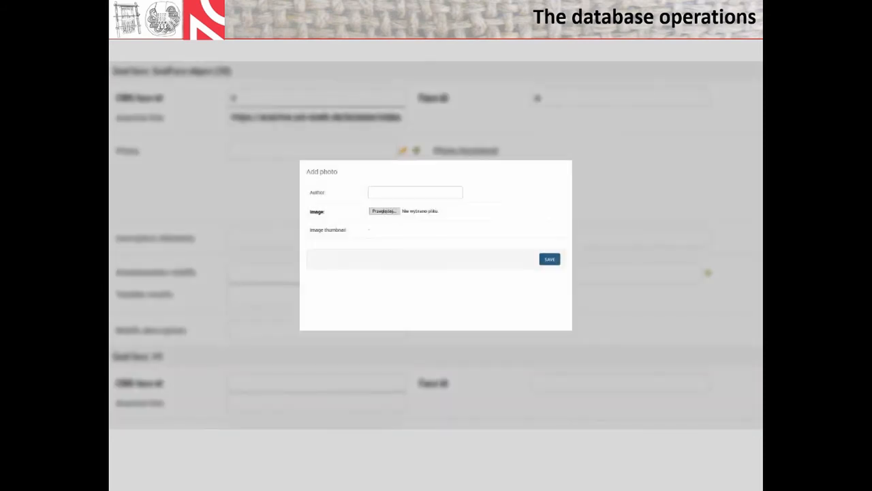
{"action": "type", "text": "CMS"}
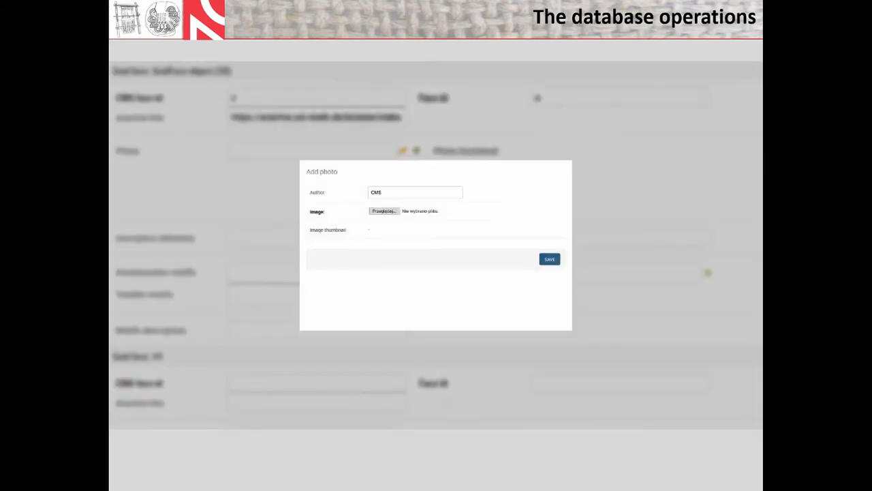
{"action": "left_click", "coordinate": [383, 210]}
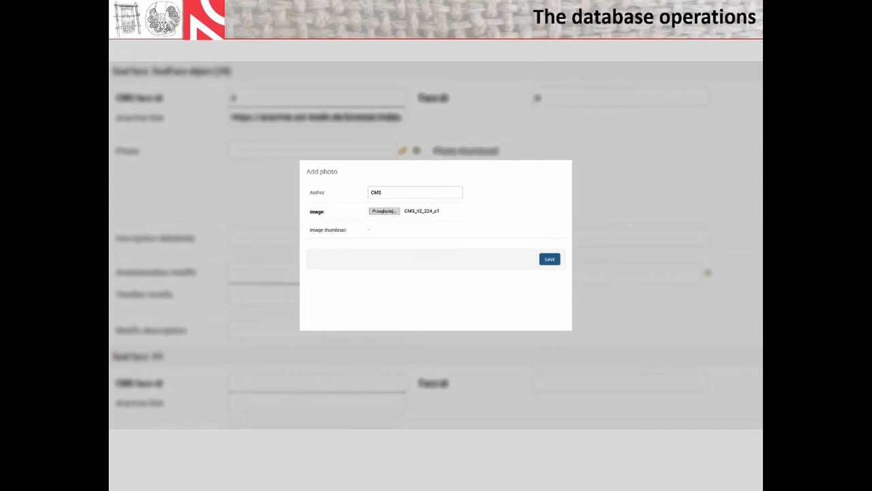
{"action": "left_click", "coordinate": [549, 259]}
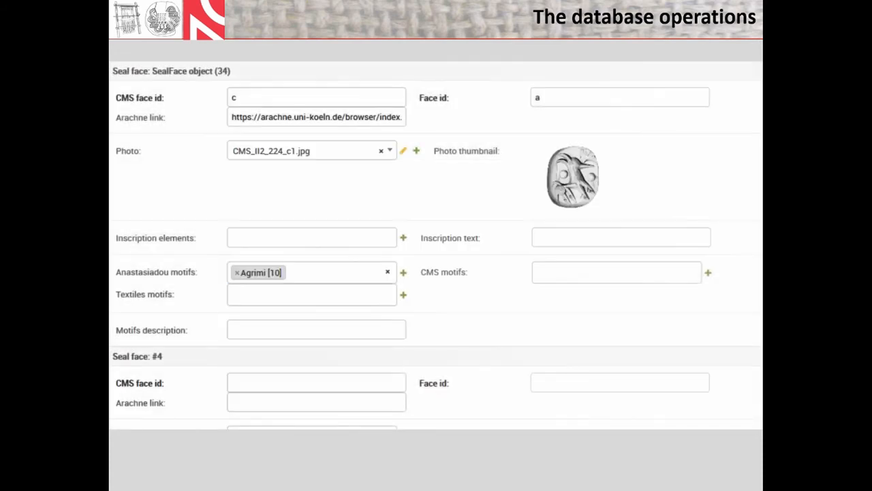
{"action": "left_click", "coordinate": [310, 294]}
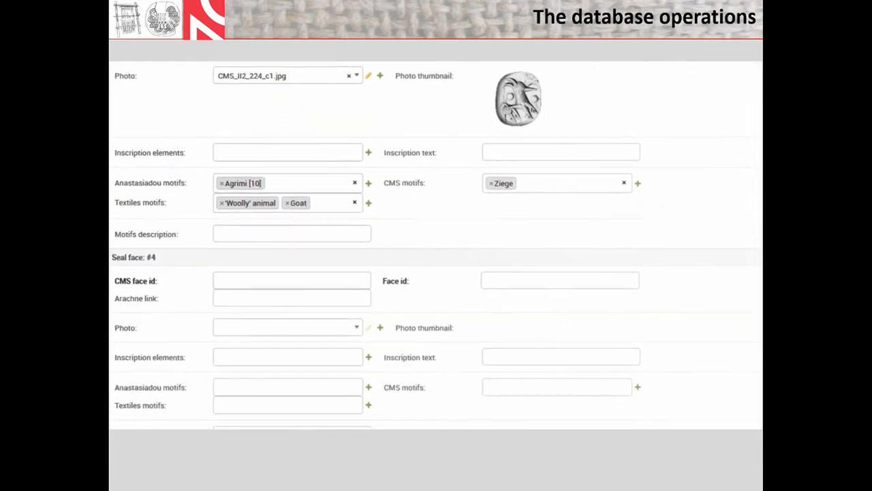
{"action": "scroll", "scroll_direction": "down", "scroll_amount": 3}
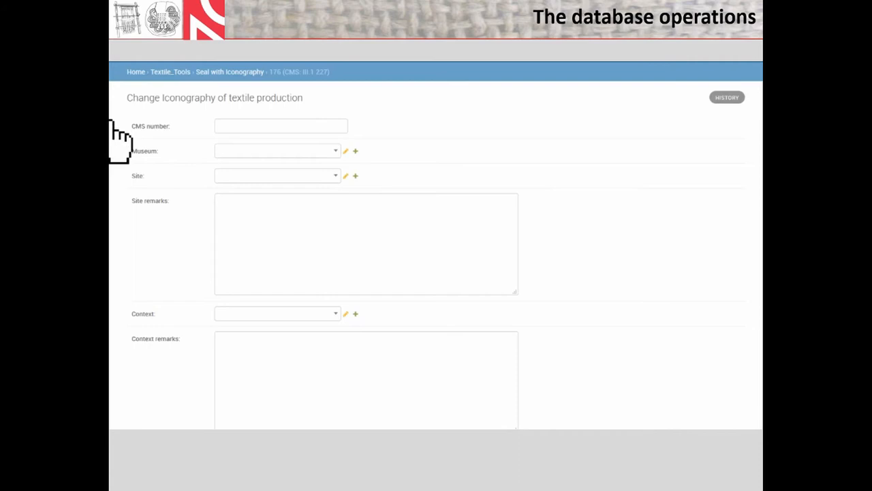
Enter CMS number III.1 22, Unknown/Unknown context and MBA II dating
{"action": "left_click", "coordinate": [281, 126]}
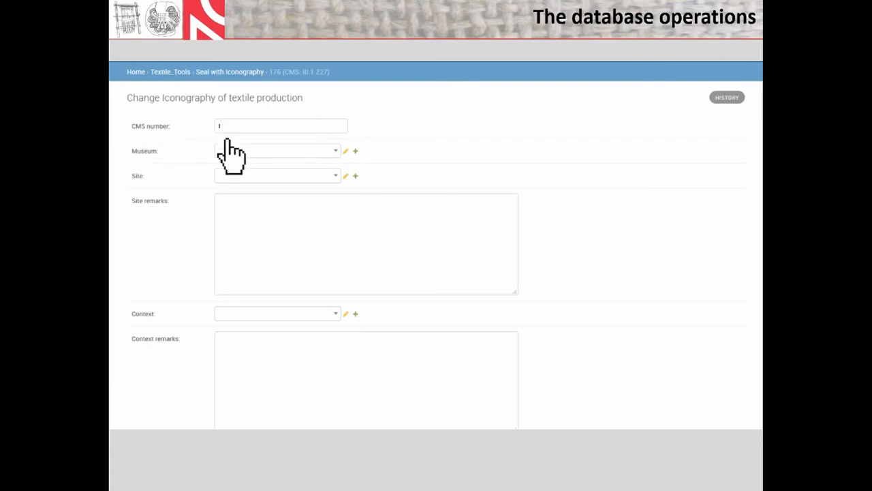
{"action": "type", "text": "III.1 22"}
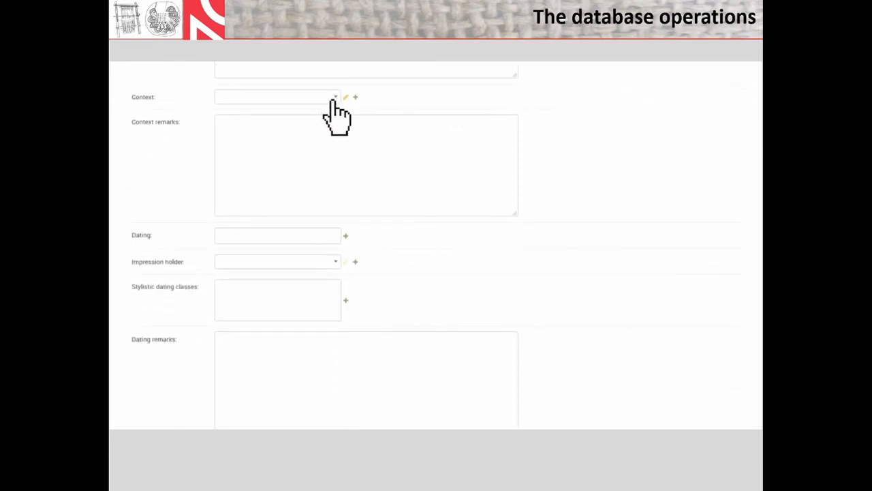
{"action": "left_click", "coordinate": [275, 97]}
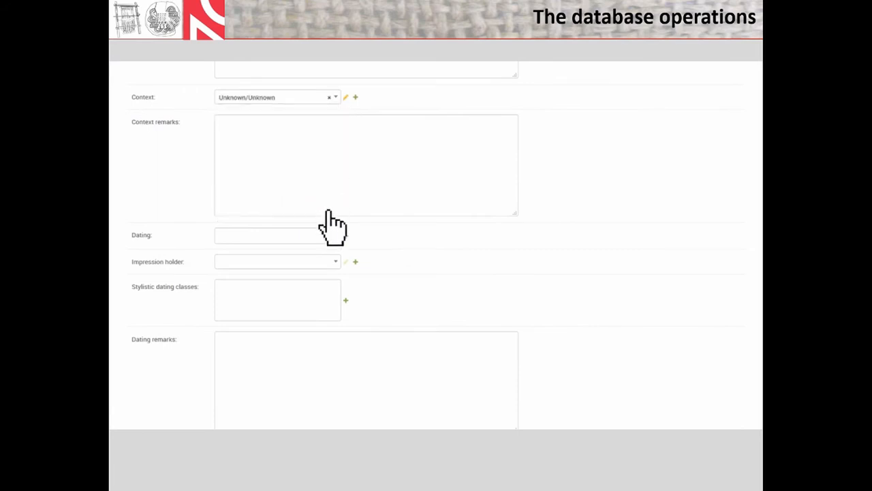
{"action": "left_click", "coordinate": [276, 235]}
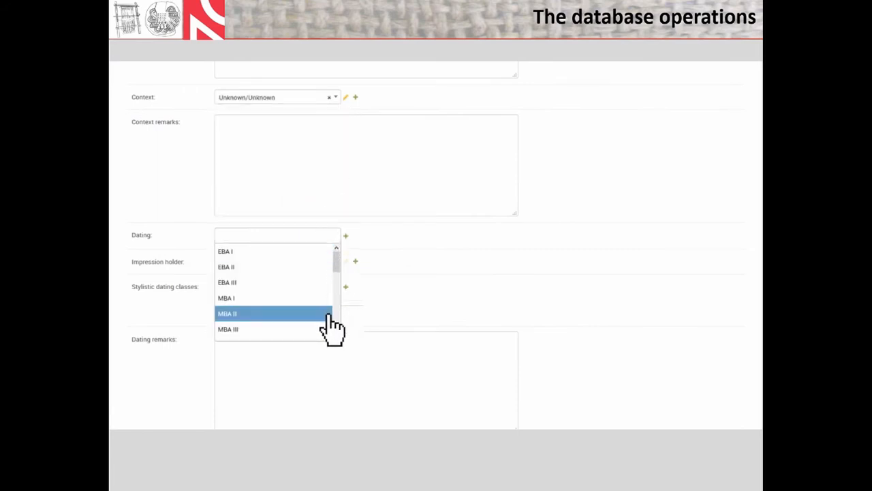
{"action": "left_click", "coordinate": [227, 313]}
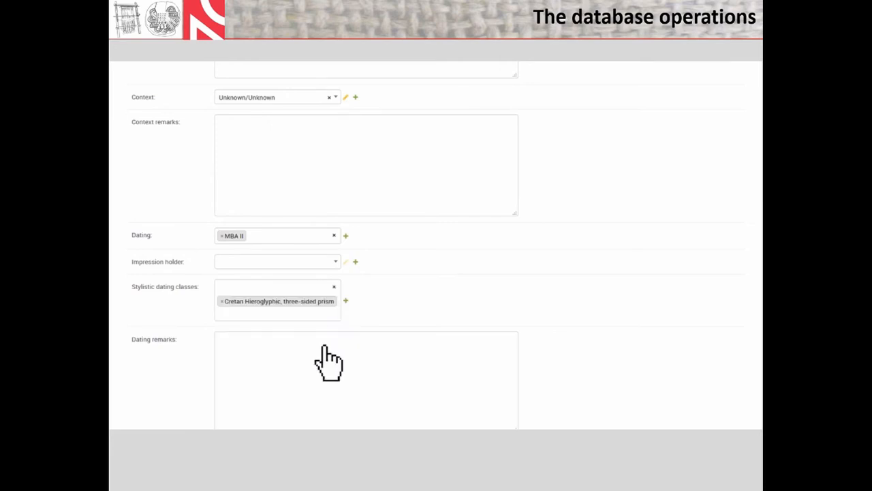
Enter dating remarks 'MM II, hard-stone' prism and the 1800–1500 BCE time slice
{"action": "scroll", "scroll_direction": "down", "scroll_amount": 3}
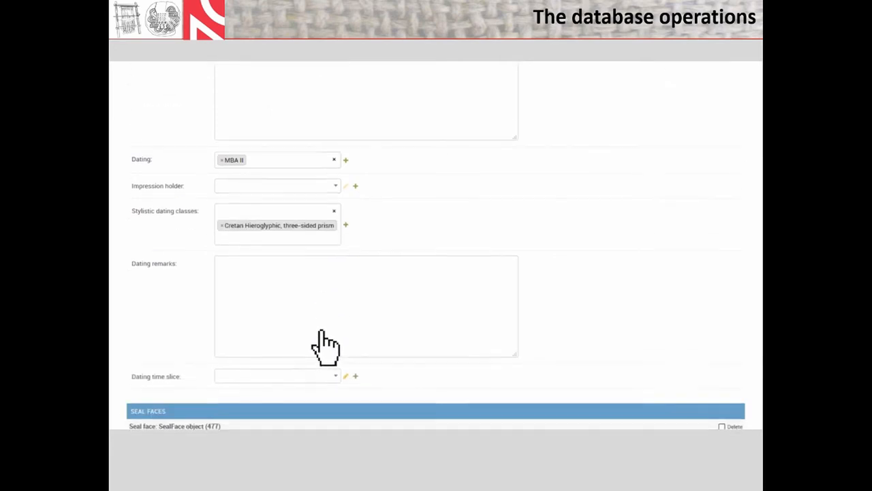
{"action": "type", "text": "MM II,"}
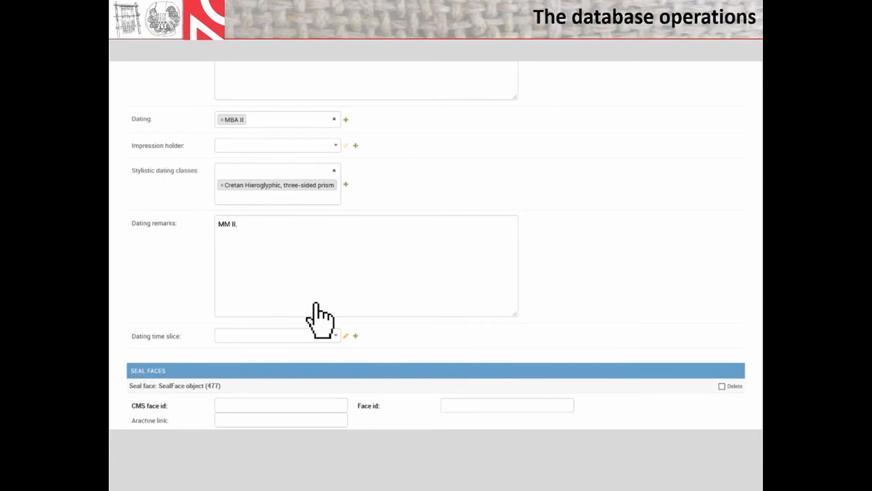
{"action": "type", "text": "hard-stone prism"}
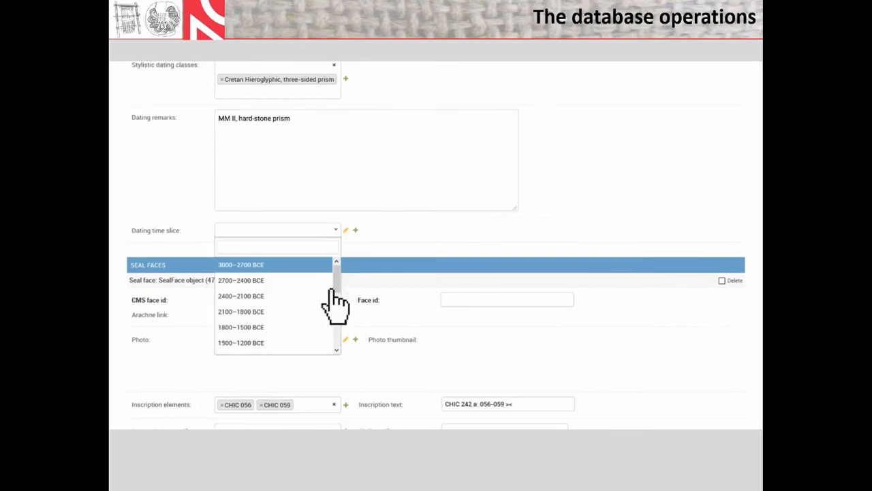
{"action": "left_click", "coordinate": [240, 327]}
{"action": "type", "text": "a"}
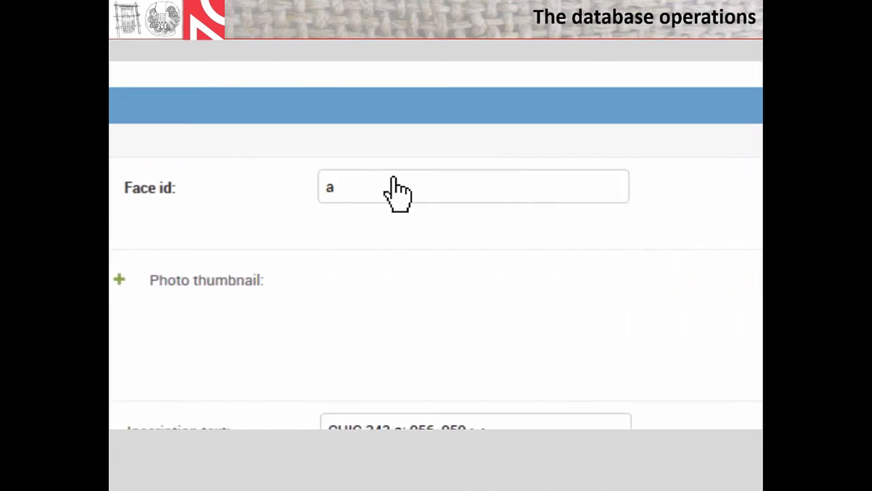
{"action": "left_click", "coordinate": [119, 279]}
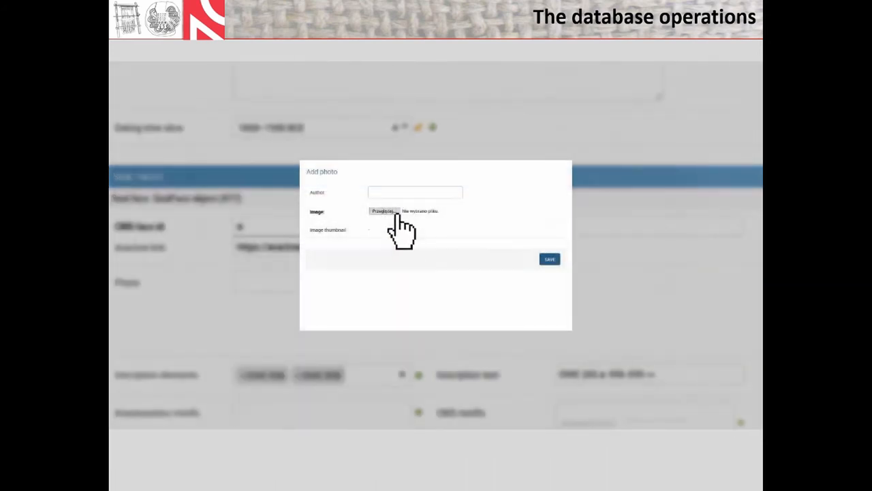
Attach the face a image with CM author and record its CHIC 242 a inscription text
{"action": "type", "text": "CM"}
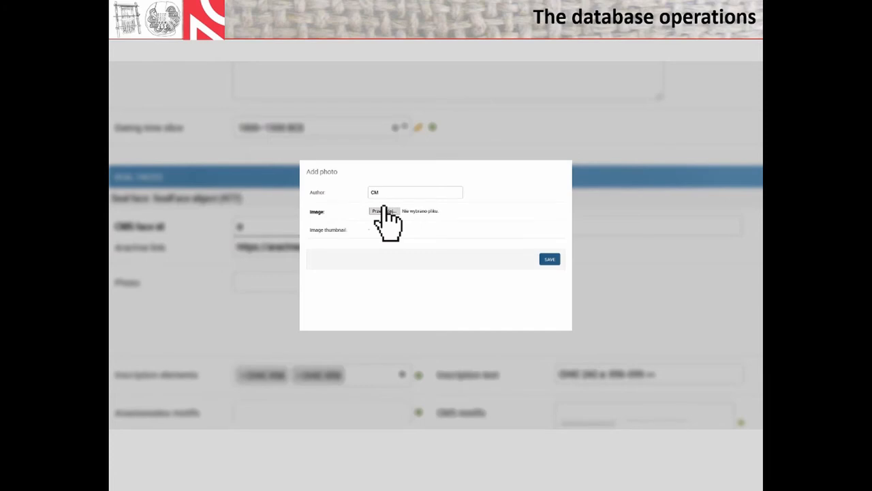
{"action": "left_click", "coordinate": [383, 210]}
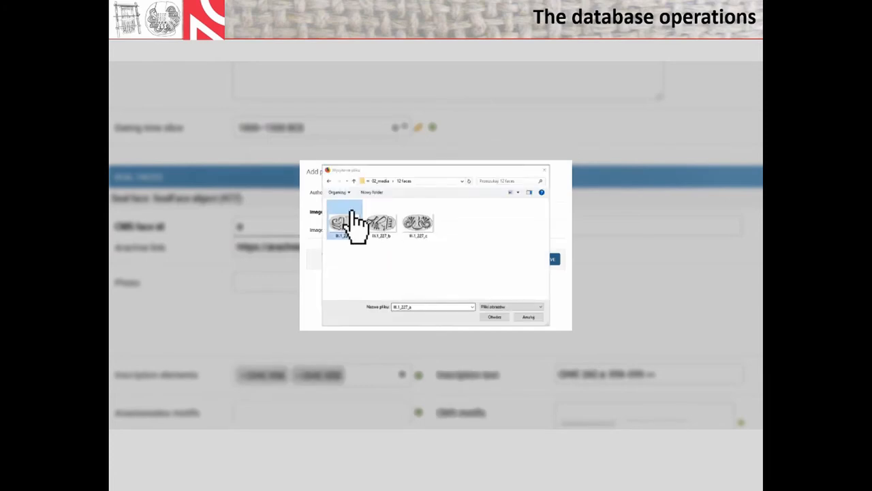
{"action": "left_click", "coordinate": [493, 317]}
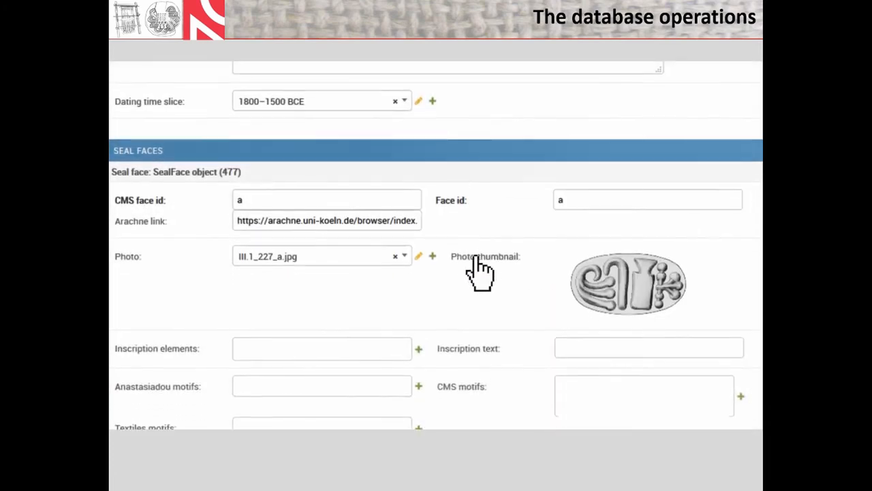
{"action": "type", "text": "56 CHIC 059"}
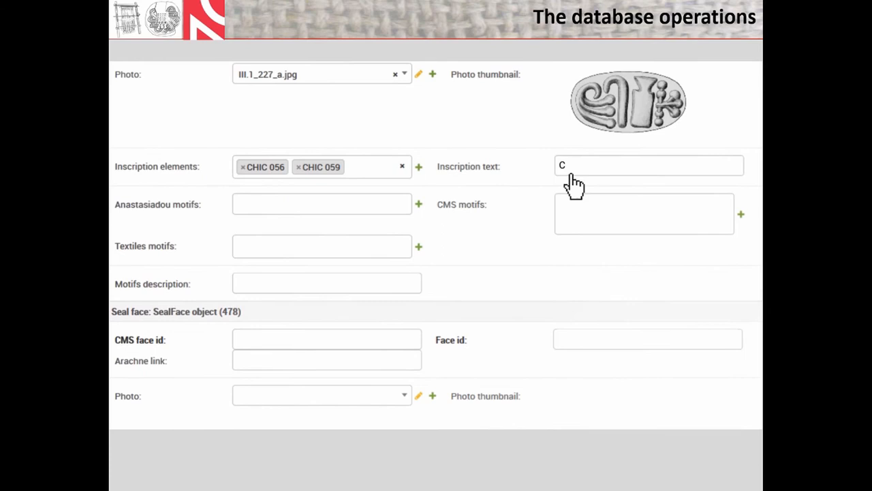
{"action": "type", "text": "HIC 242 a: 056-059 ><"}
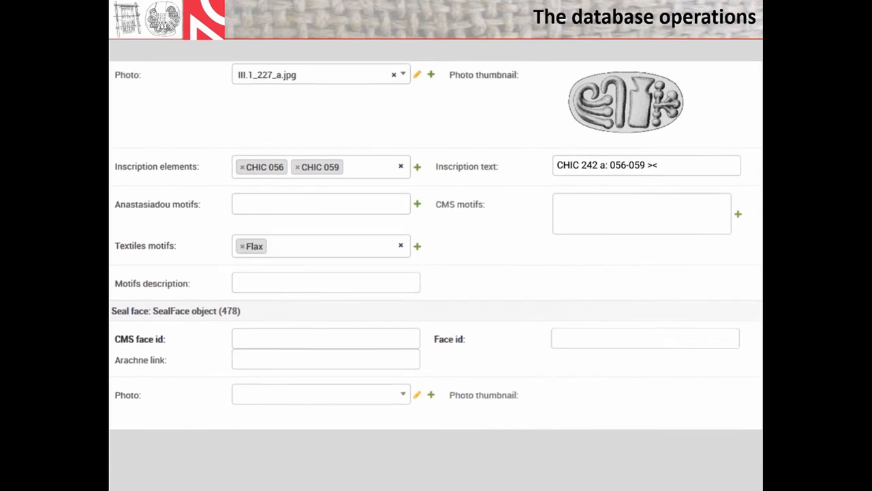
{"action": "scroll", "scroll_direction": "down", "scroll_amount": 3}
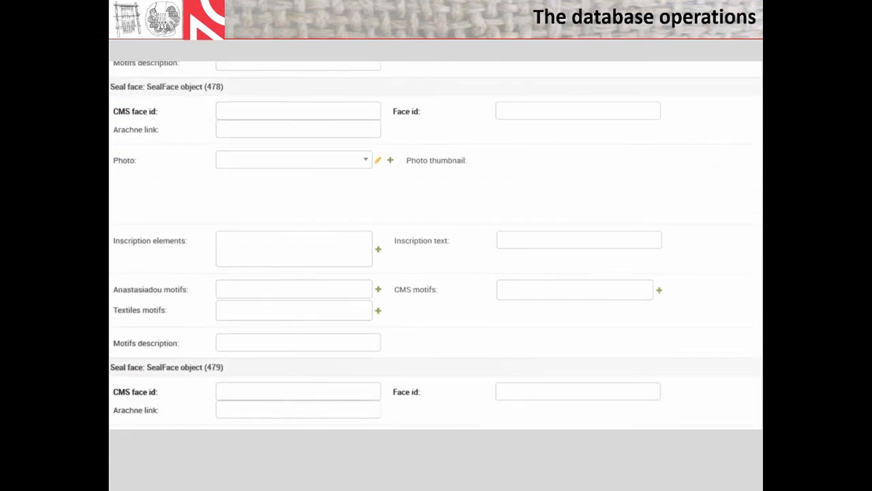
Attach the next seal face's image with CM author
{"action": "left_click", "coordinate": [390, 161]}
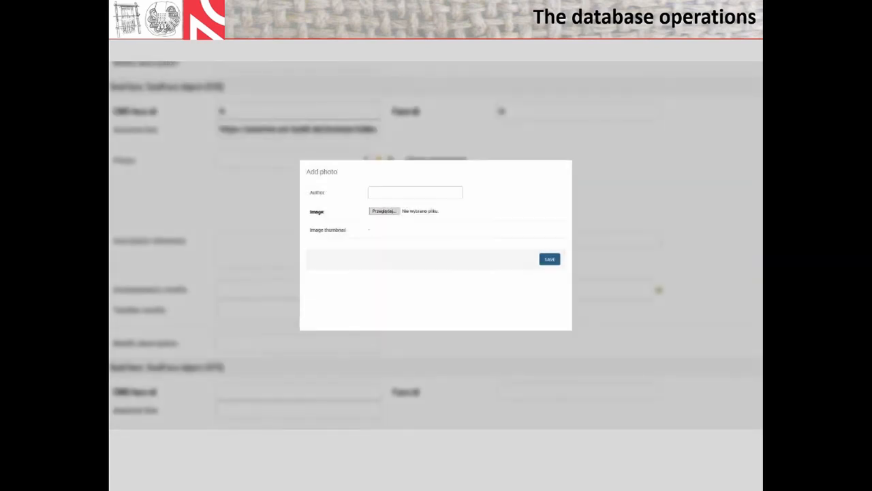
{"action": "type", "text": "CM"}
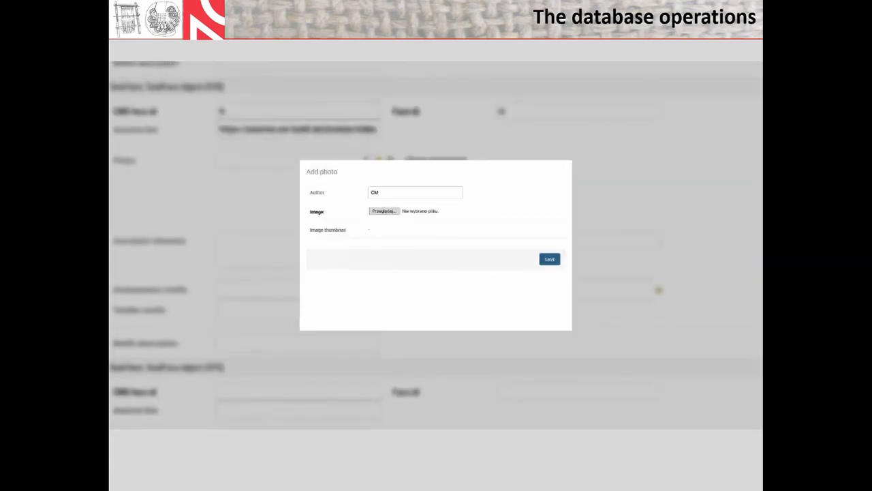
{"action": "left_click", "coordinate": [383, 210]}
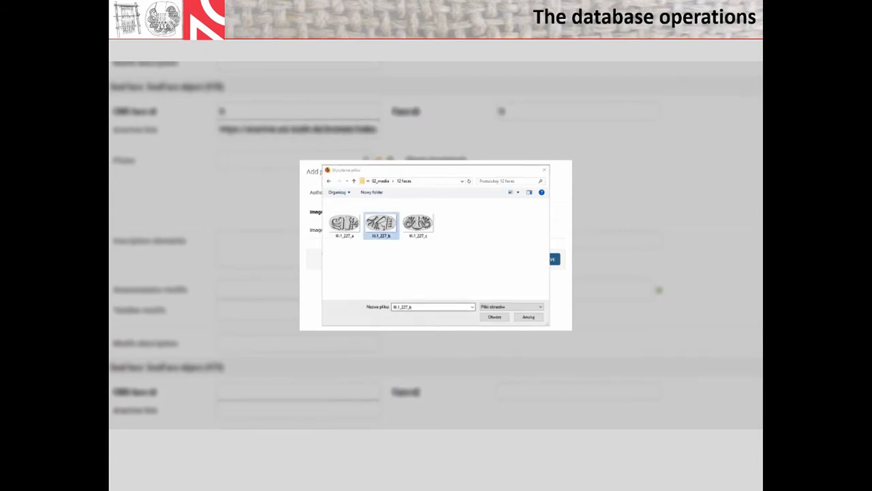
{"action": "left_click", "coordinate": [494, 317]}
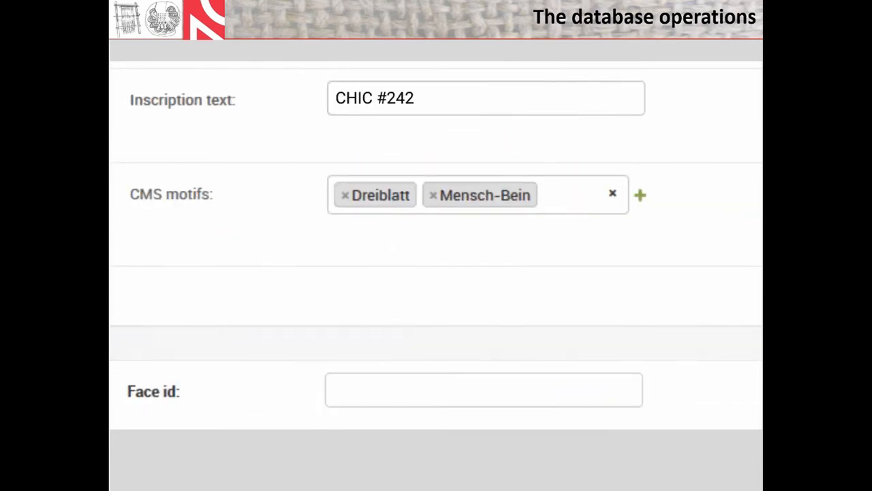
{"action": "scroll", "scroll_direction": "down", "scroll_amount": 3}
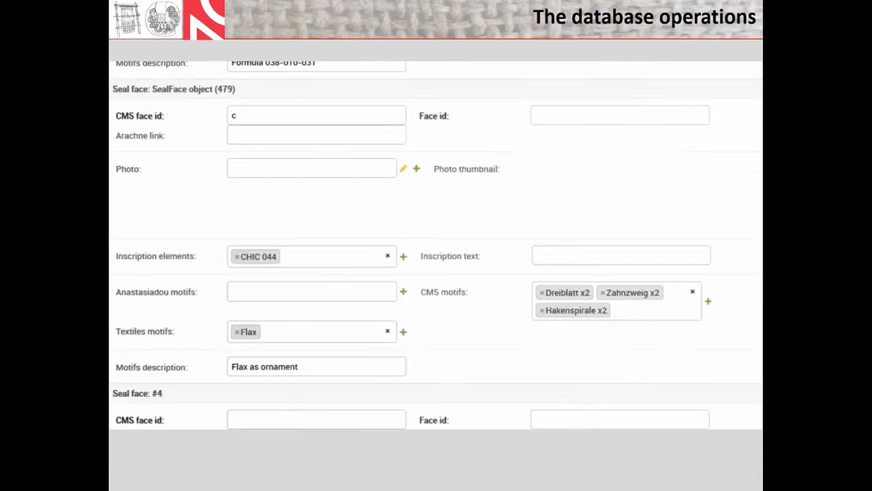
Fill in the remaining face motifs and save the completed seal record
{"action": "left_click", "coordinate": [416, 169]}
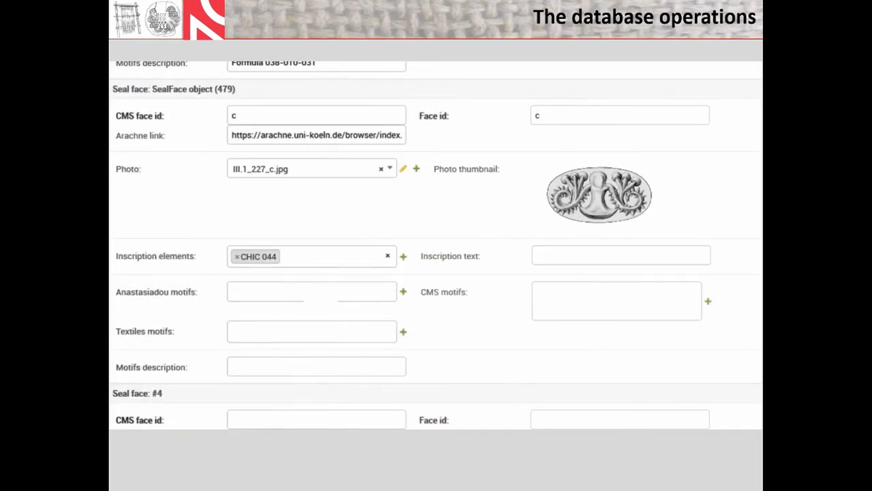
{"action": "scroll", "scroll_direction": "down", "scroll_amount": 3}
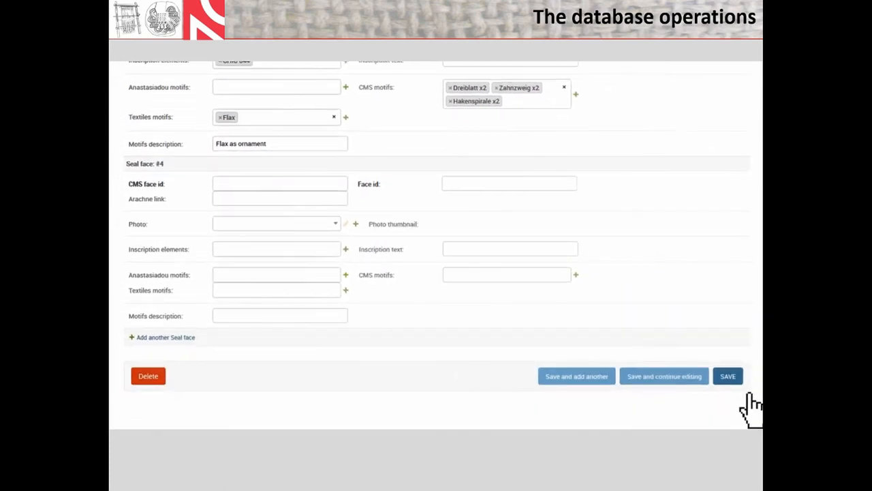
{"action": "left_click", "coordinate": [728, 376]}
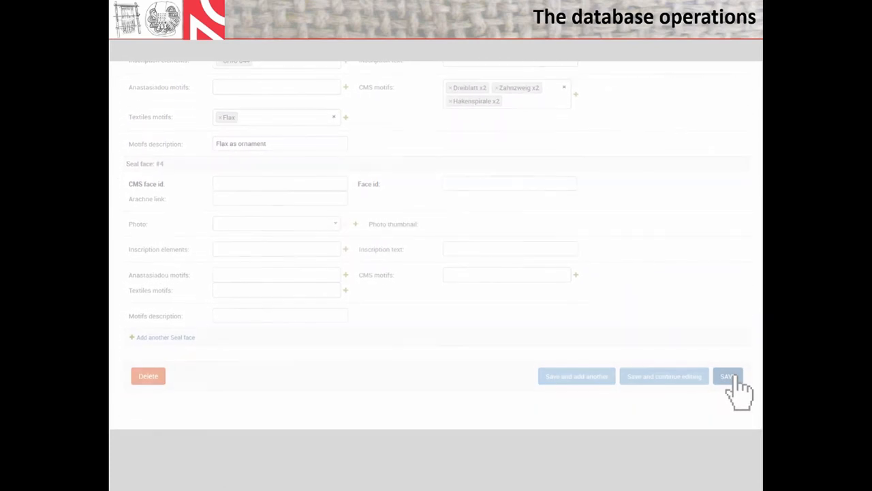
Search seals by the Loom weights textiles motif and browse the results
{"action": "left_click", "coordinate": [728, 376]}
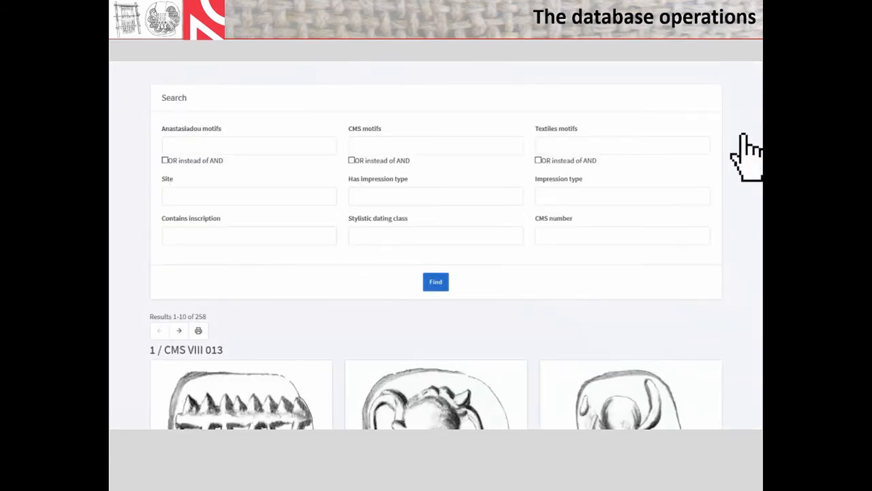
{"action": "left_click", "coordinate": [621, 144]}
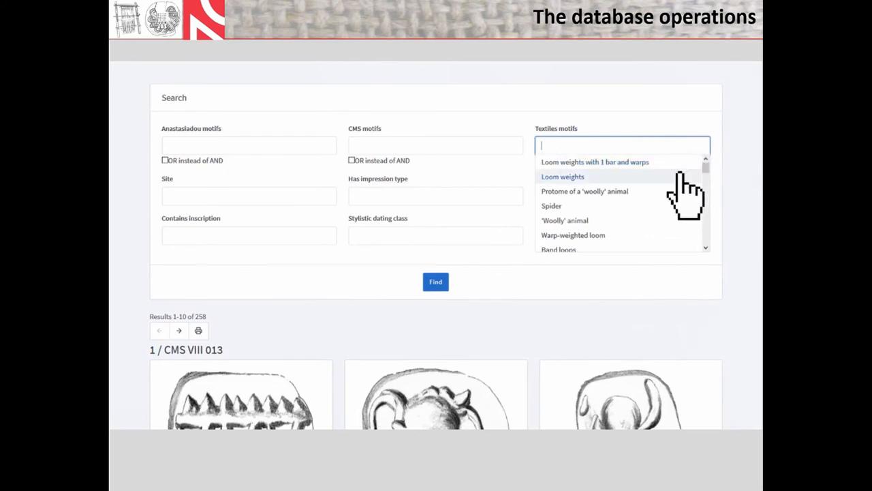
{"action": "left_click", "coordinate": [563, 177]}
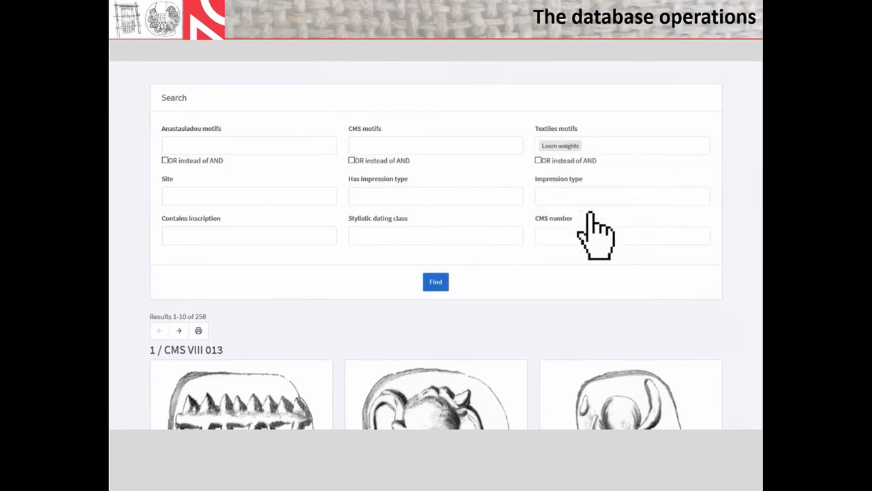
{"action": "left_click", "coordinate": [436, 281]}
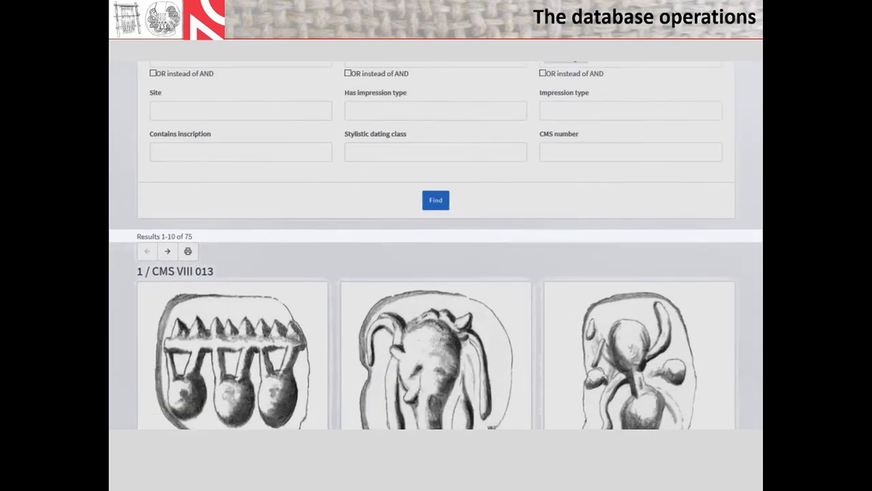
{"action": "scroll", "scroll_direction": "down", "scroll_amount": 3}
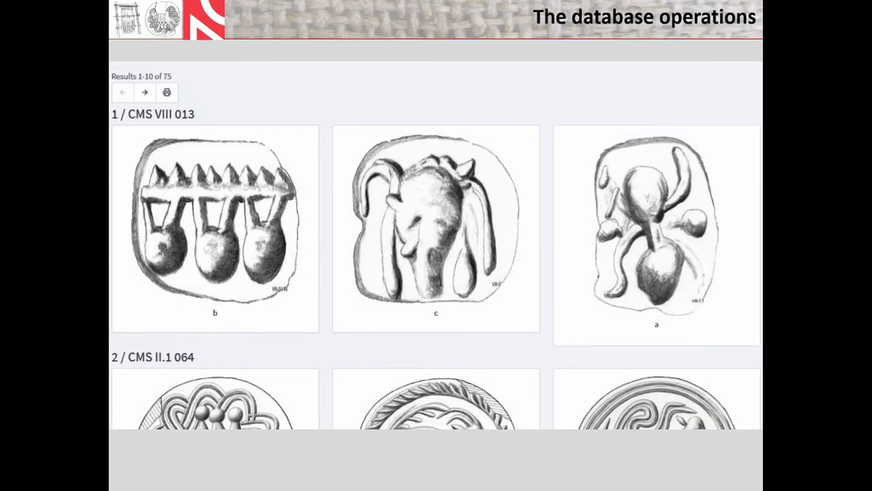
{"action": "scroll", "scroll_direction": "down", "scroll_amount": 3}
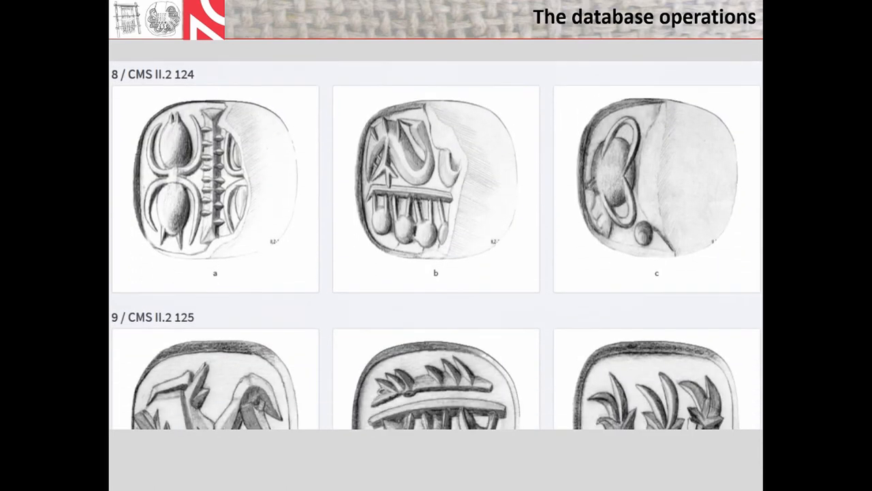
{"action": "scroll", "scroll_direction": "down", "scroll_amount": 3}
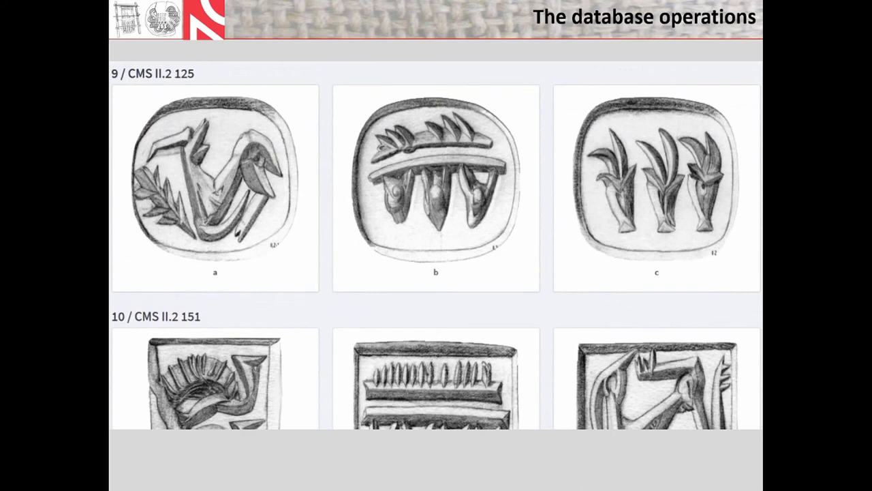
{"action": "scroll", "scroll_direction": "down", "scroll_amount": 3}
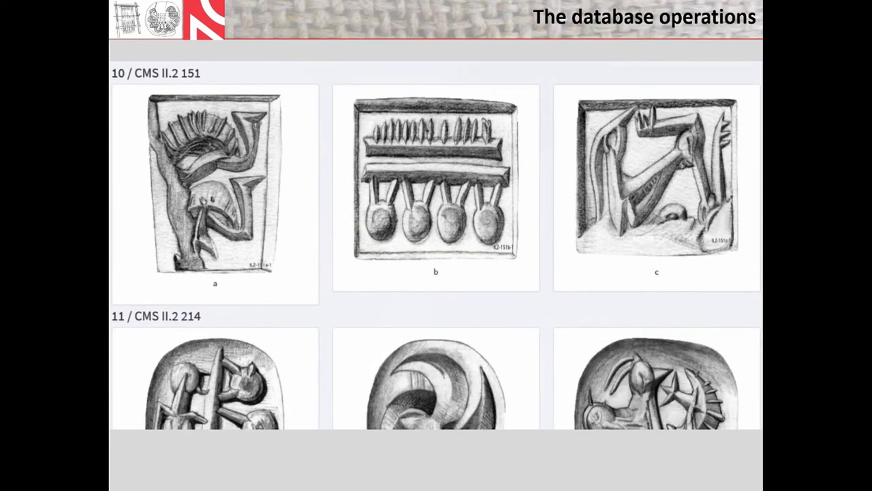
{"action": "scroll", "scroll_direction": "down", "scroll_amount": 3}
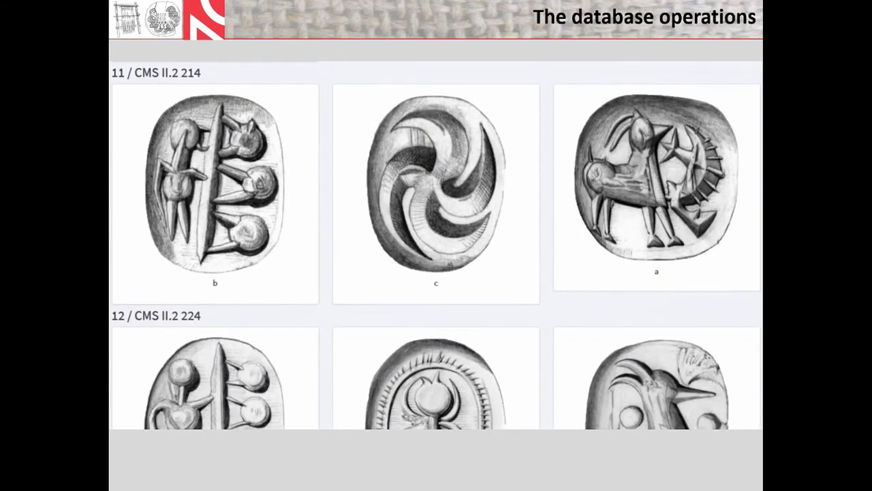
{"action": "scroll", "scroll_direction": "down", "scroll_amount": 3}
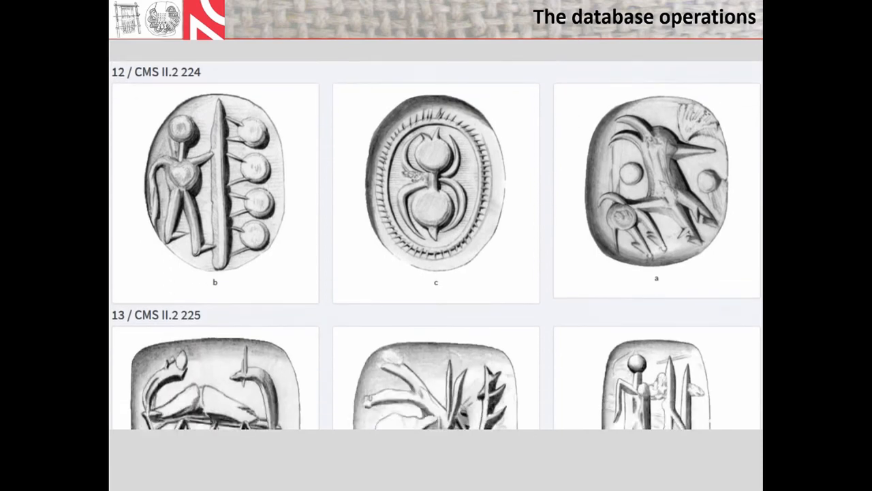
{"action": "scroll", "scroll_direction": "down", "scroll_amount": 3}
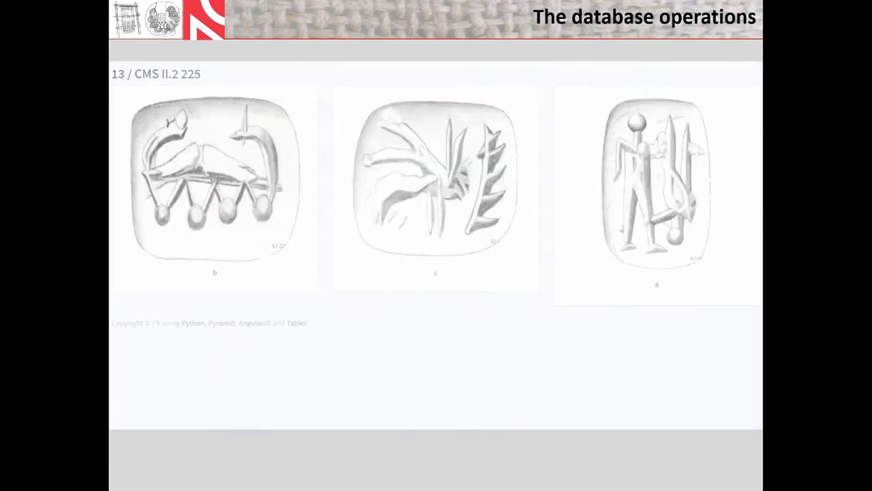
Search seals by the Weaver with loom weights motif, returning 26 results
{"action": "type", "text": "wea"}
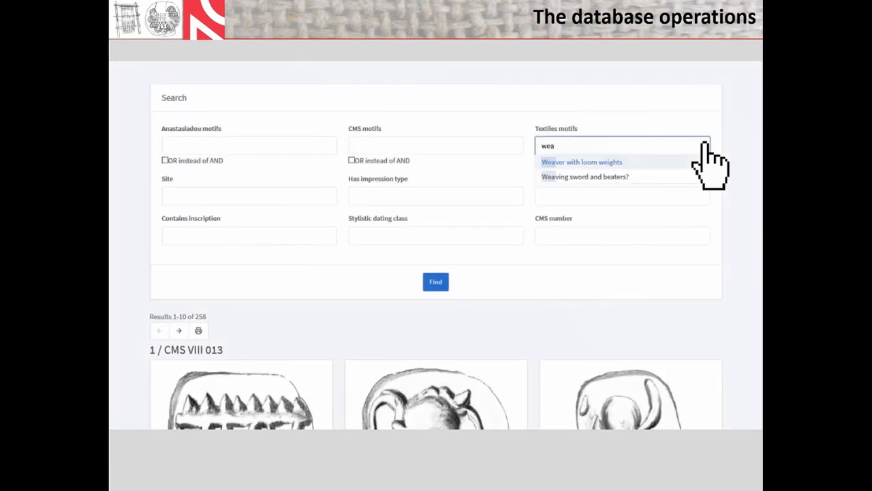
{"action": "left_click", "coordinate": [581, 161]}
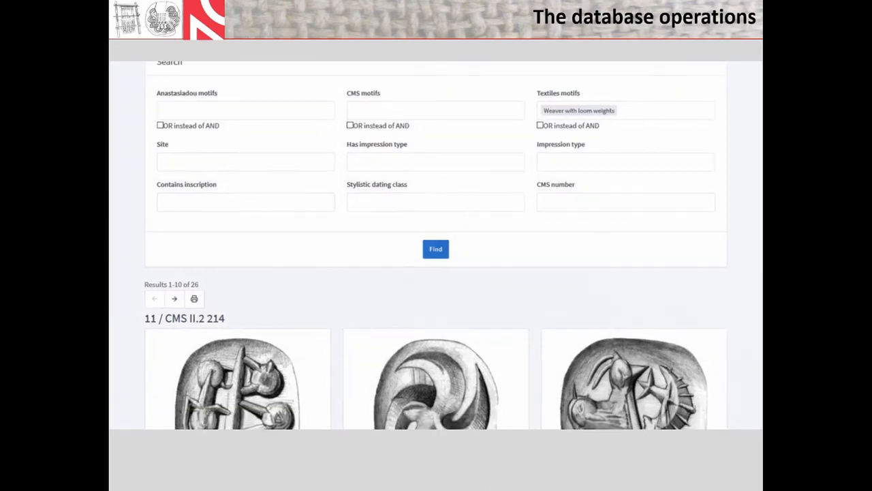
{"action": "scroll", "scroll_direction": "down", "scroll_amount": 3}
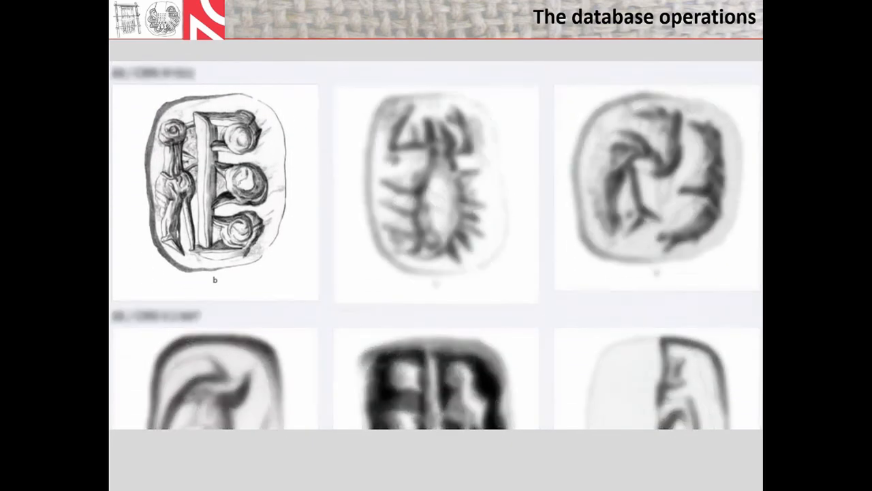
{"action": "scroll", "scroll_direction": "down", "scroll_amount": 3}
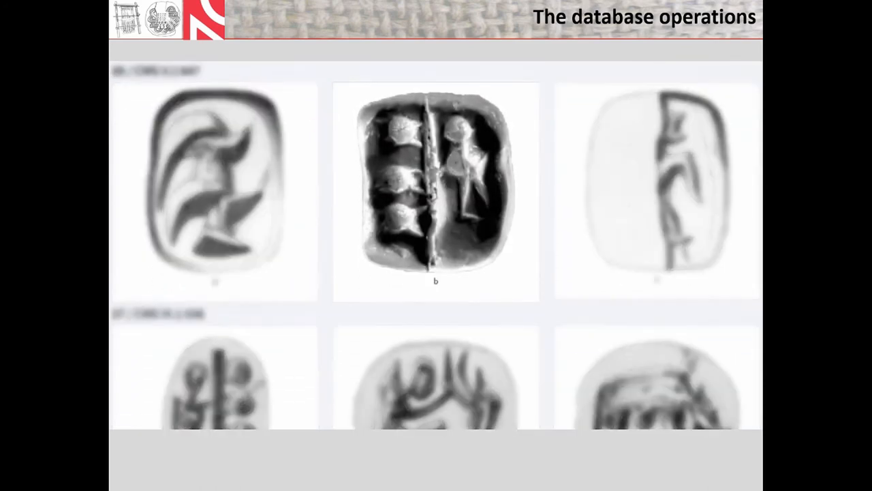
{"action": "scroll", "scroll_direction": "down", "scroll_amount": 3}
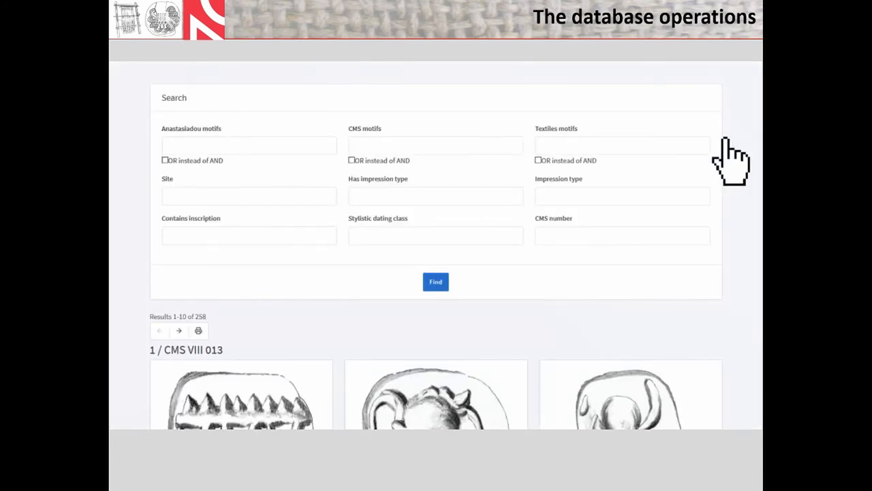
Search seals by the Spider motif, browse the 90 results, and list stylistic dating classes
{"action": "left_click", "coordinate": [622, 145]}
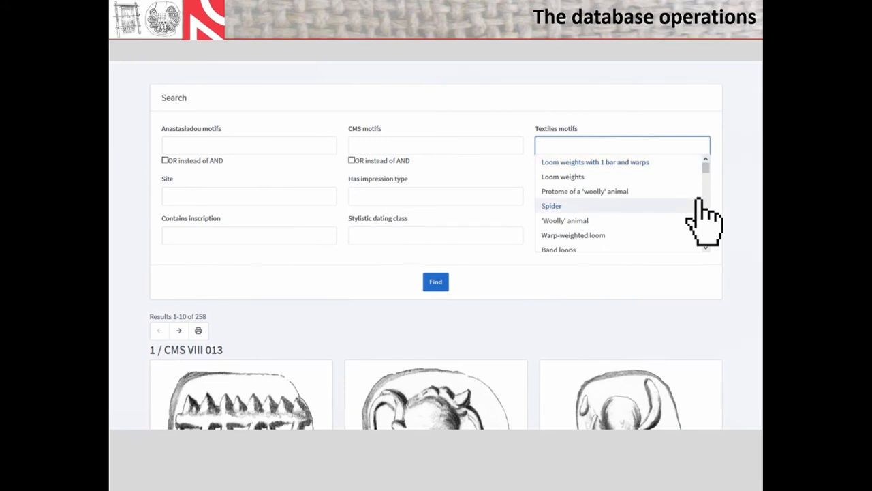
{"action": "left_click", "coordinate": [551, 204]}
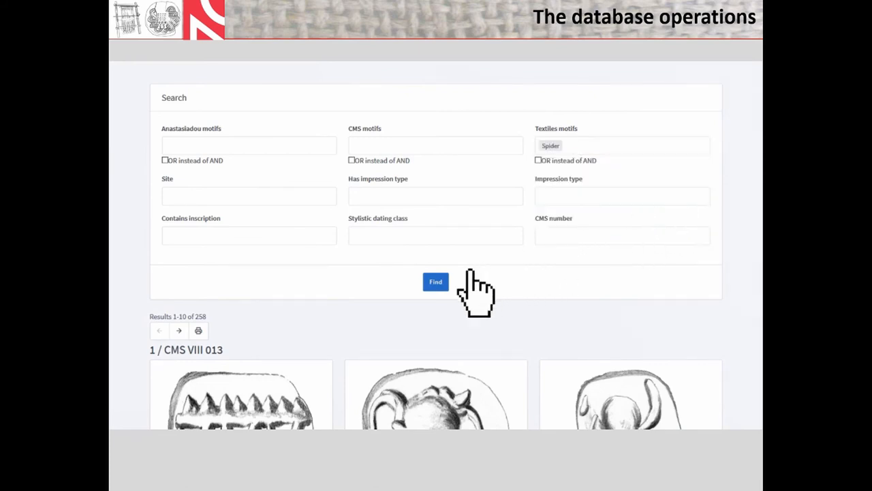
{"action": "left_click", "coordinate": [435, 281]}
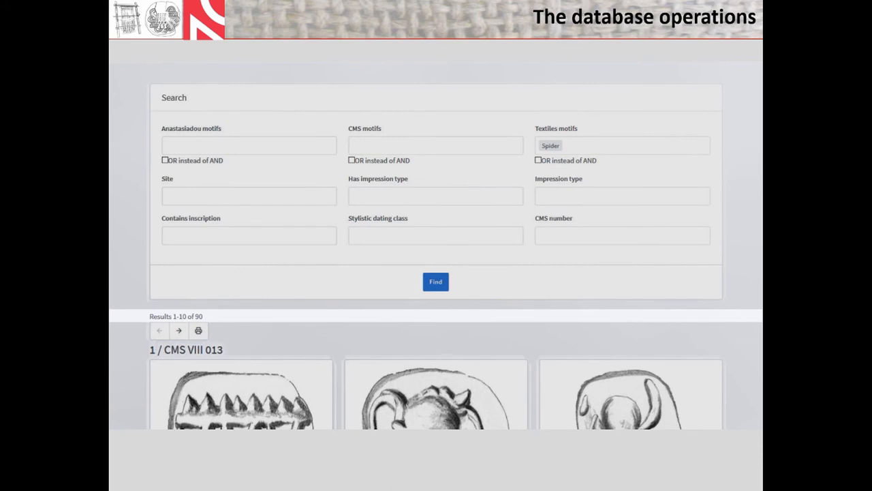
{"action": "left_click", "coordinate": [436, 281]}
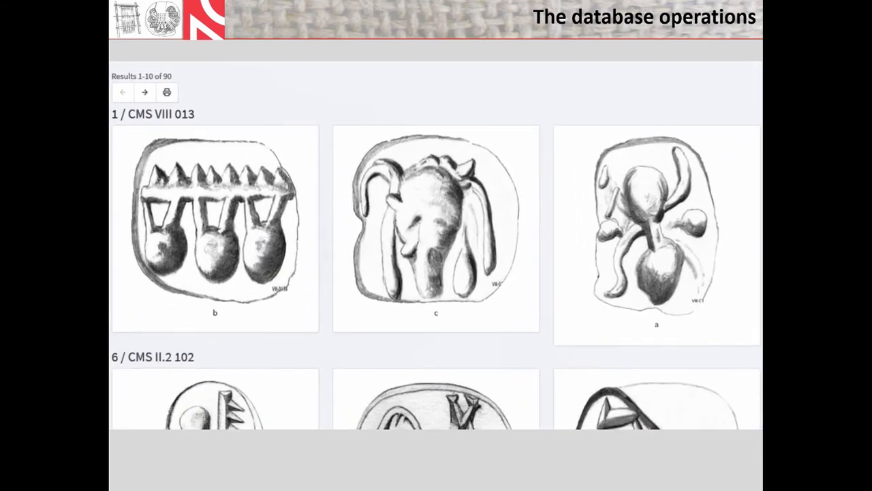
{"action": "scroll", "scroll_direction": "down", "scroll_amount": 3}
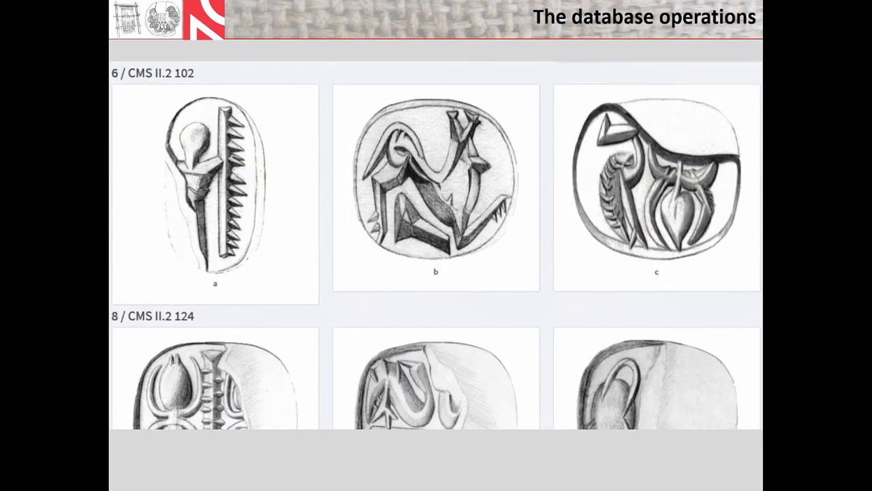
{"action": "scroll", "scroll_direction": "down", "scroll_amount": 3}
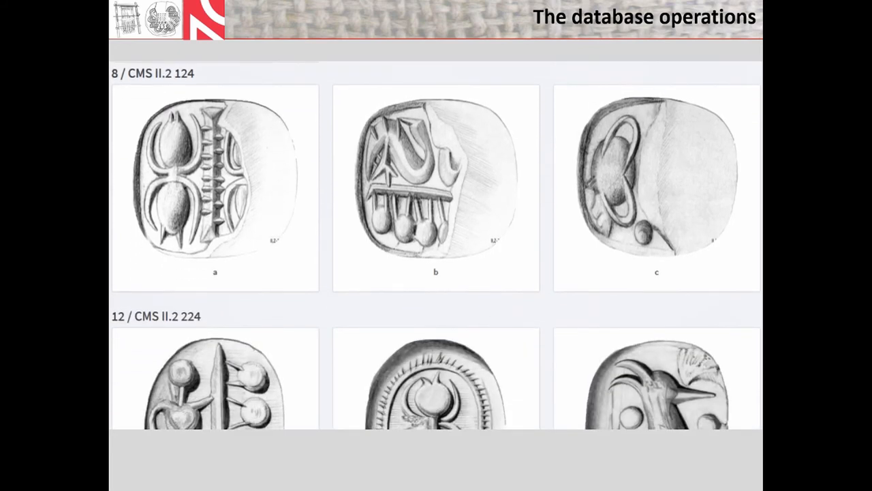
{"action": "left_click", "coordinate": [436, 73]}
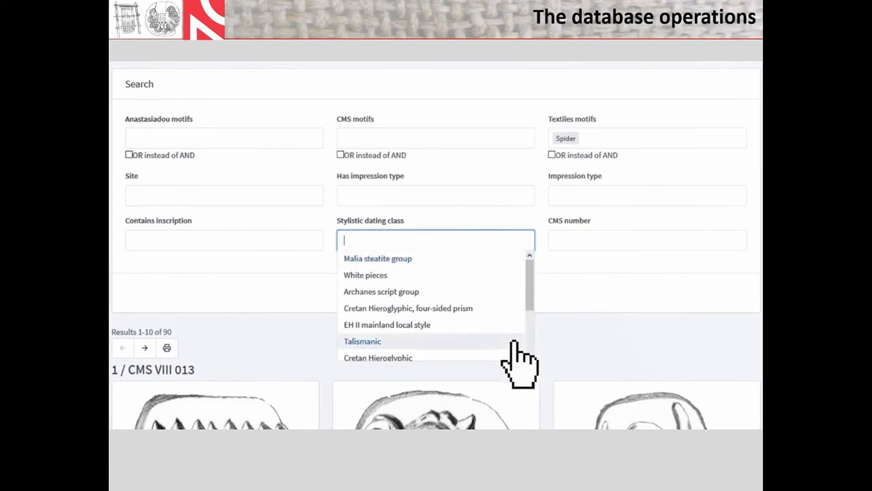
Filter the Spider seals to the Talismanic stylistic dating class and review the 15 results
{"action": "left_click", "coordinate": [362, 341]}
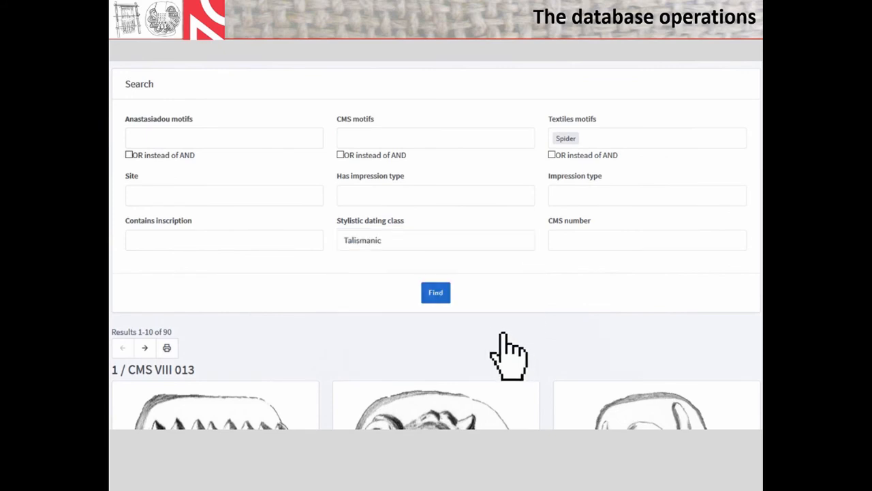
{"action": "left_click", "coordinate": [435, 291]}
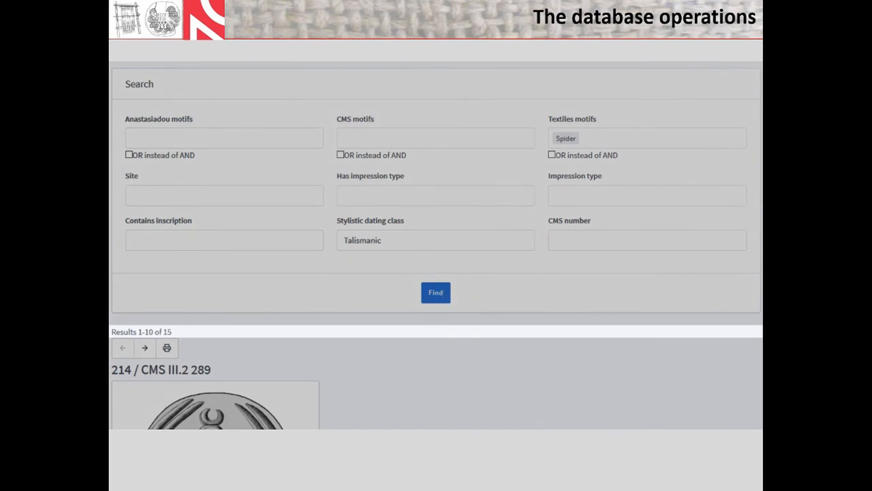
{"action": "scroll", "scroll_direction": "down", "scroll_amount": 3}
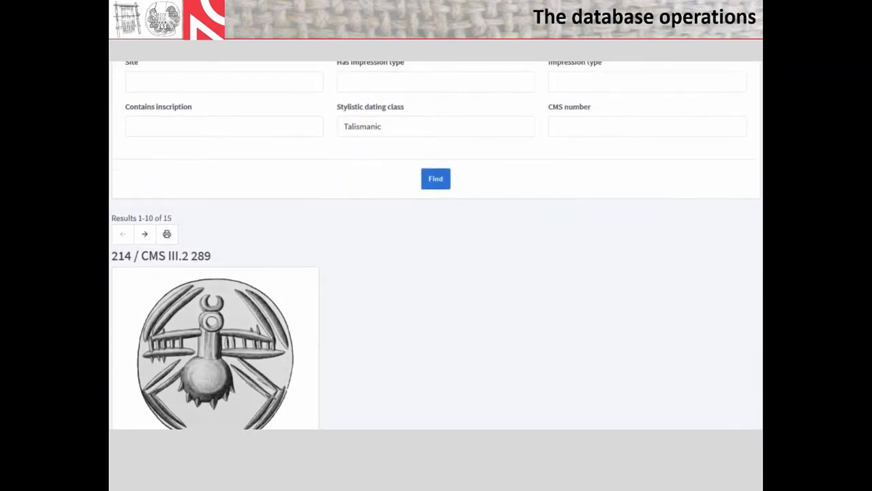
{"action": "scroll", "scroll_direction": "down", "scroll_amount": 3}
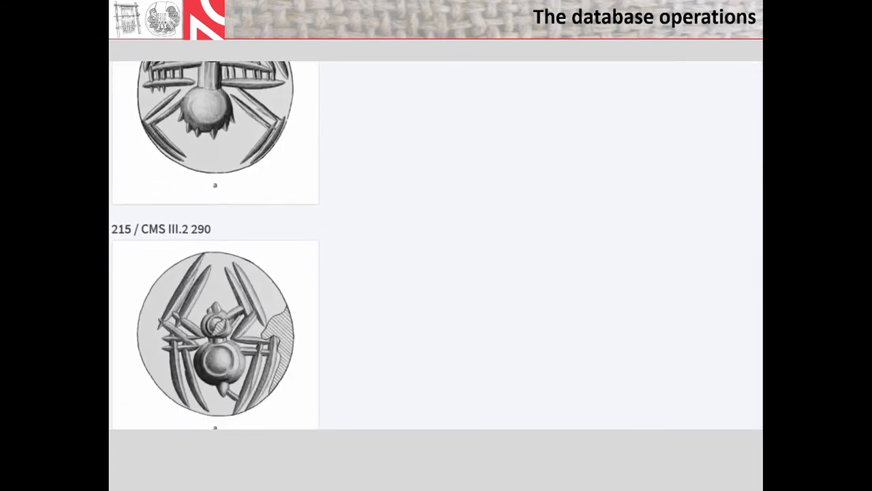
{"action": "scroll", "scroll_direction": "down", "scroll_amount": 3}
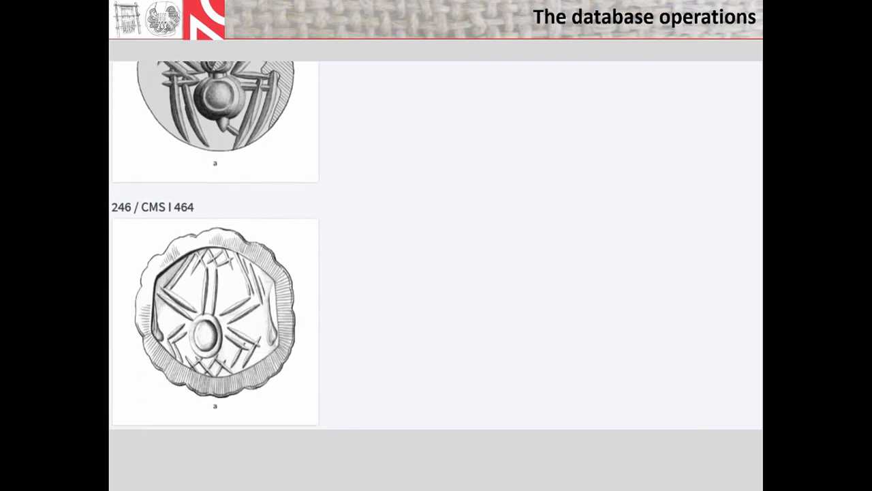
{"action": "scroll", "scroll_direction": "down", "scroll_amount": 3}
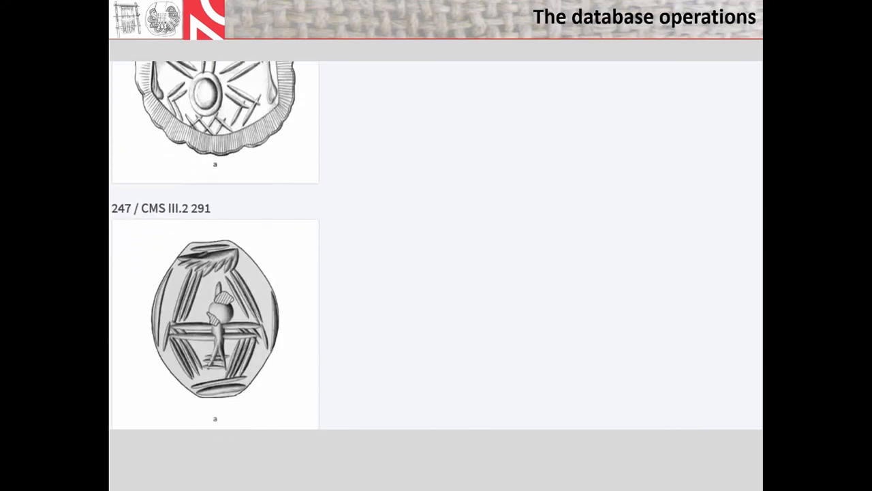
{"action": "scroll", "scroll_direction": "down", "scroll_amount": 3}
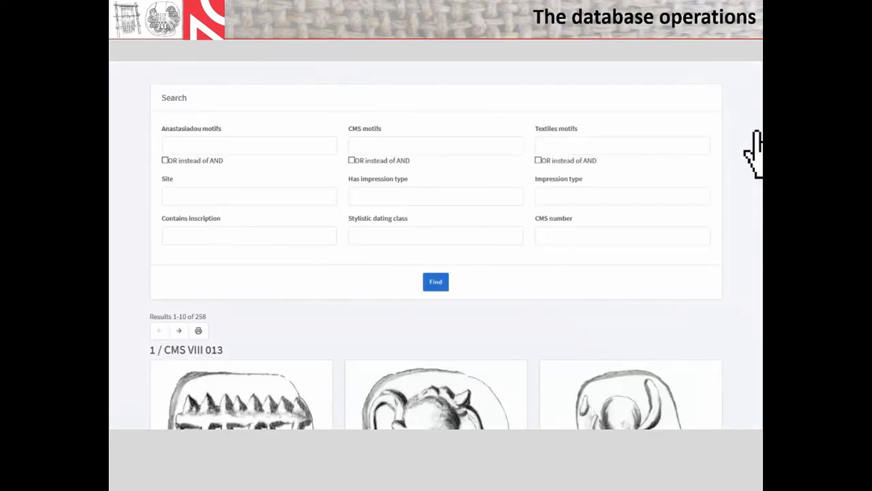
Search for seals with both Loom weights and Spider textiles motifs and review the 10 results
{"action": "left_click", "coordinate": [622, 145]}
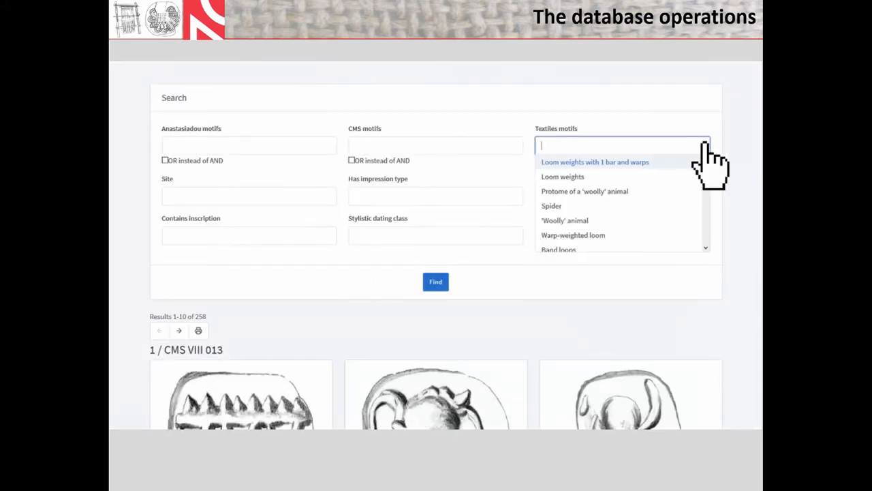
{"action": "mouse_move", "coordinate": [685, 191]}
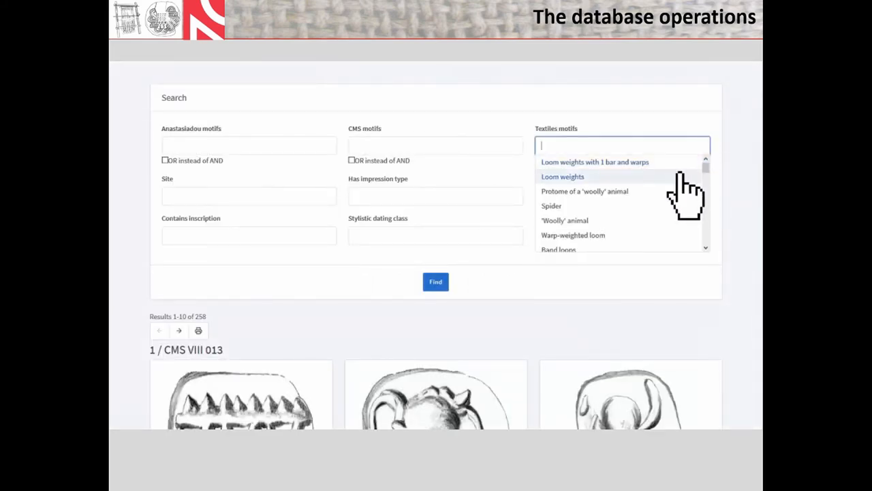
{"action": "left_click", "coordinate": [563, 177]}
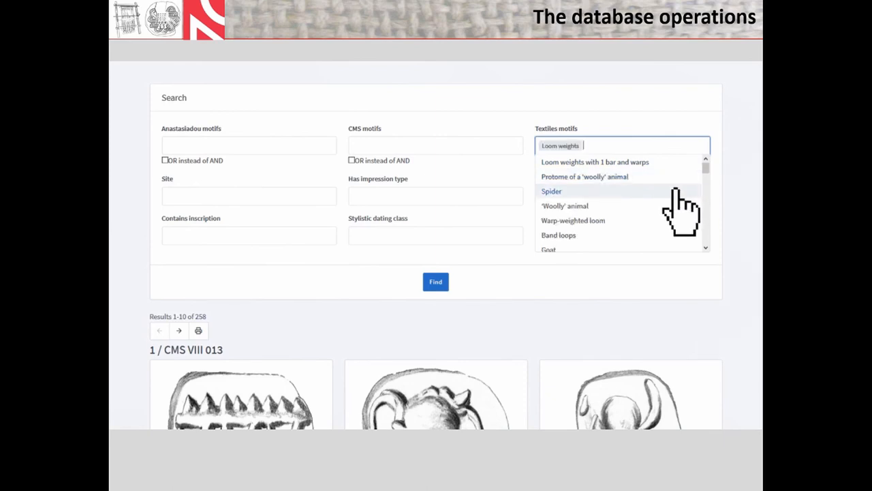
{"action": "left_click", "coordinate": [550, 191]}
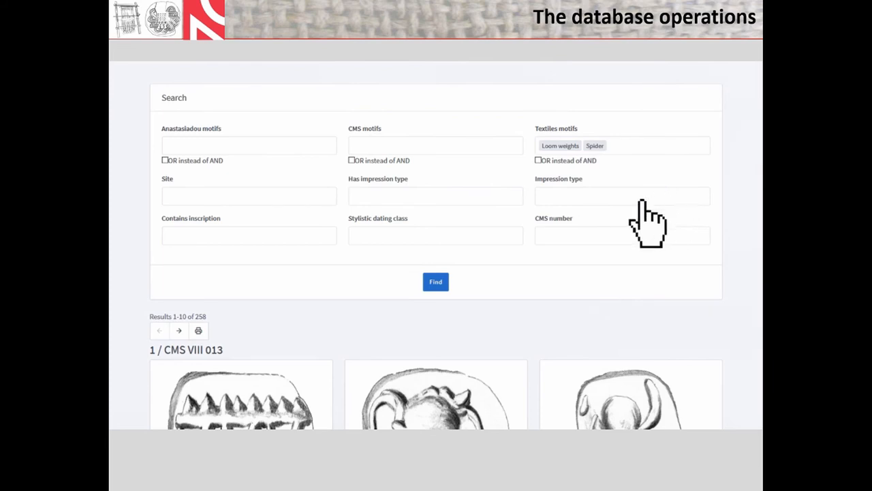
{"action": "left_click", "coordinate": [436, 281]}
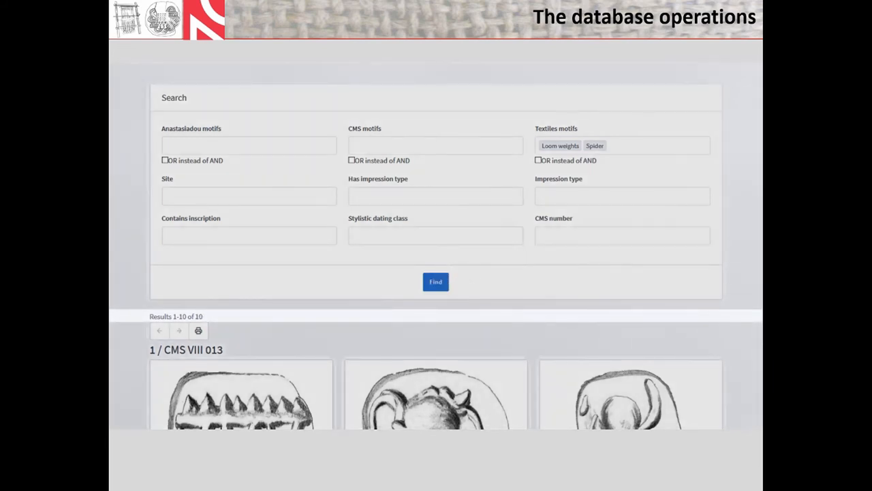
{"action": "scroll", "scroll_direction": "down", "scroll_amount": 3}
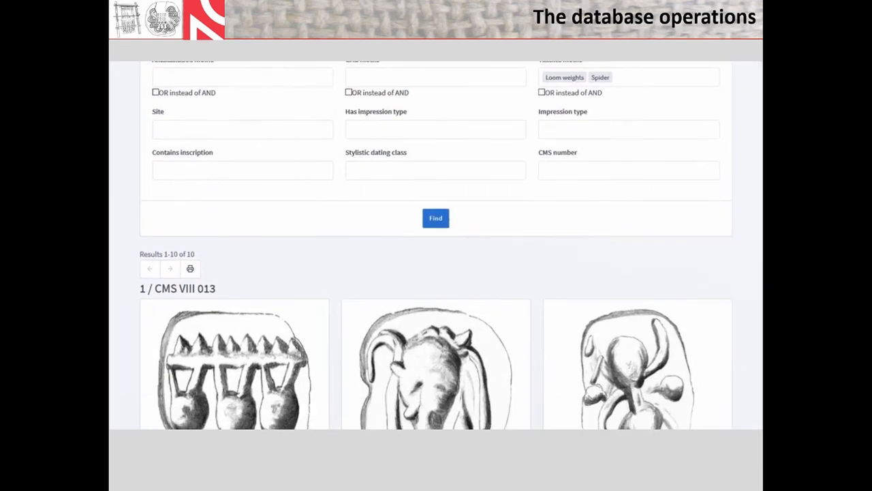
{"action": "scroll", "scroll_direction": "down", "scroll_amount": 3}
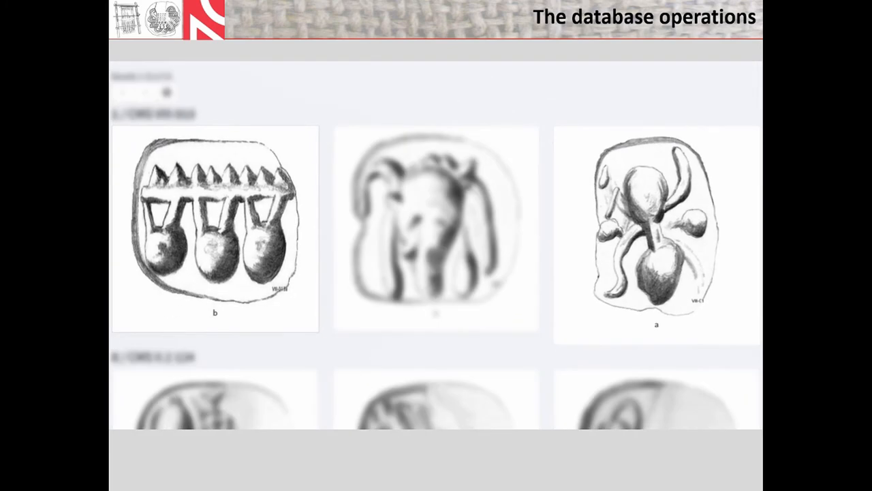
{"action": "scroll", "scroll_direction": "down", "scroll_amount": 3}
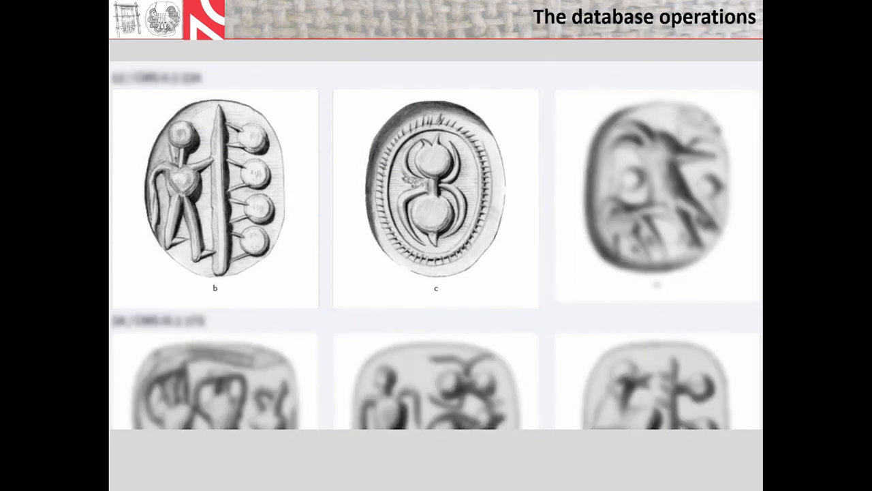
{"action": "scroll", "scroll_direction": "down", "scroll_amount": 3}
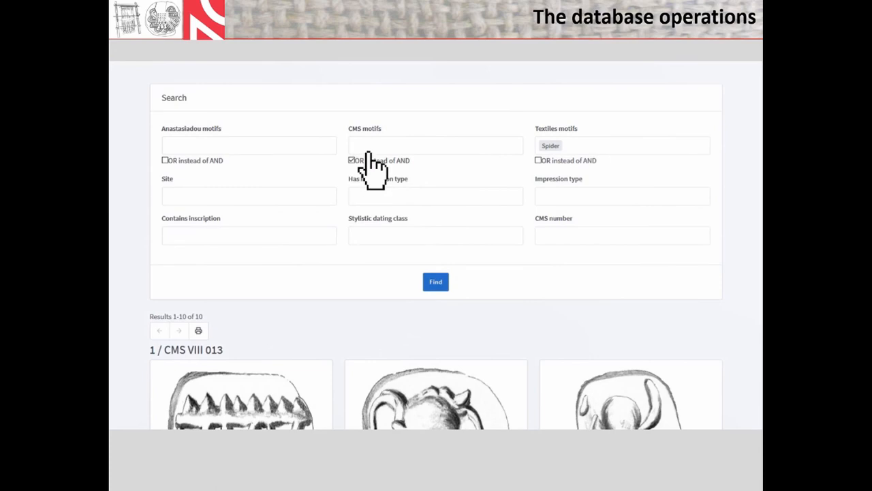
Add the Wasservogel CMS motifs to the Spider search and review the 6 OR-matched results
{"action": "type", "text": "Wasservogel? Wasservogel Wasservogel x2"}
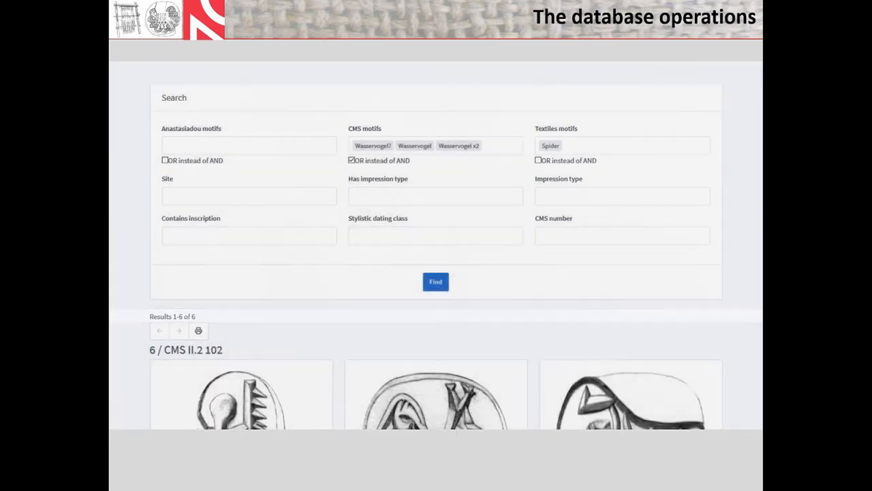
{"action": "scroll", "scroll_direction": "down", "scroll_amount": 3}
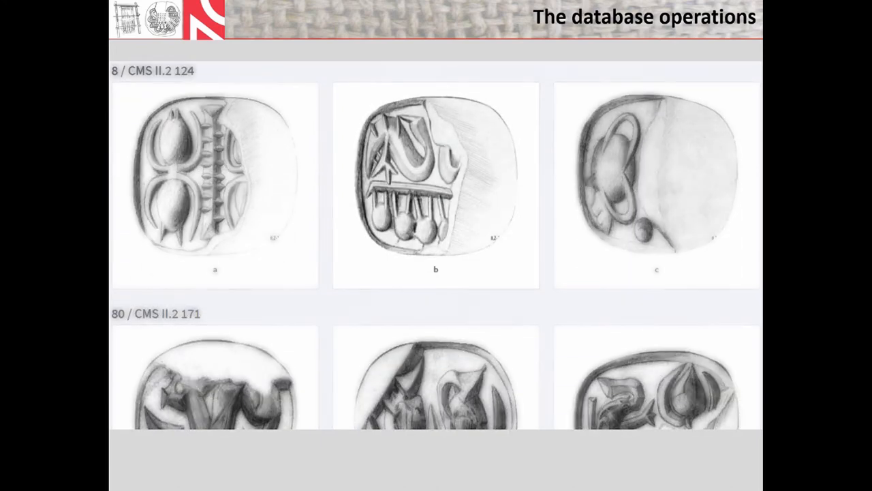